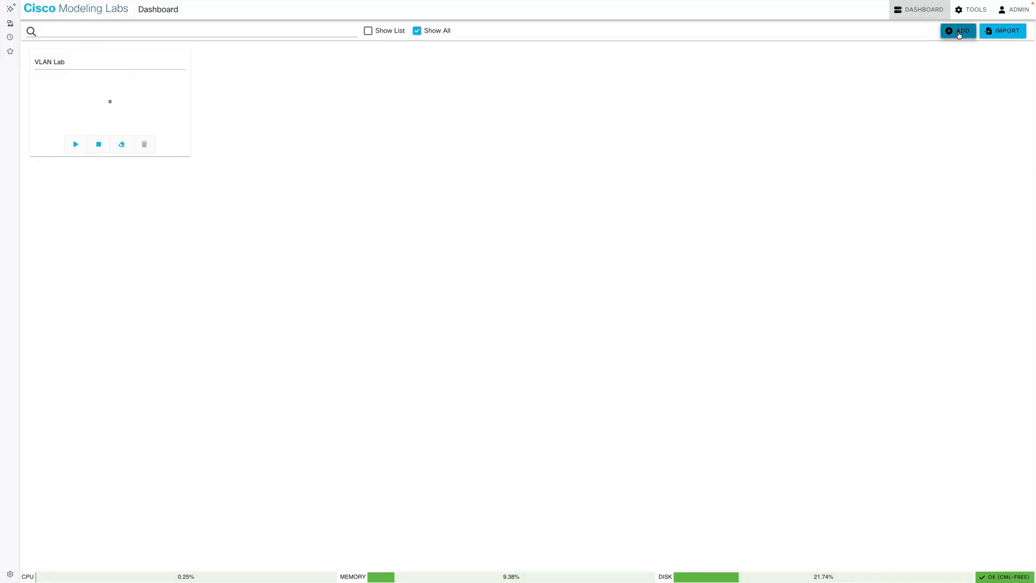
Create a new lab from the Dashboard and title it 'Trunking Lab'
{"action": "left_click", "coordinate": [957, 31]}
{"action": "type", "text": "Trunking La"}
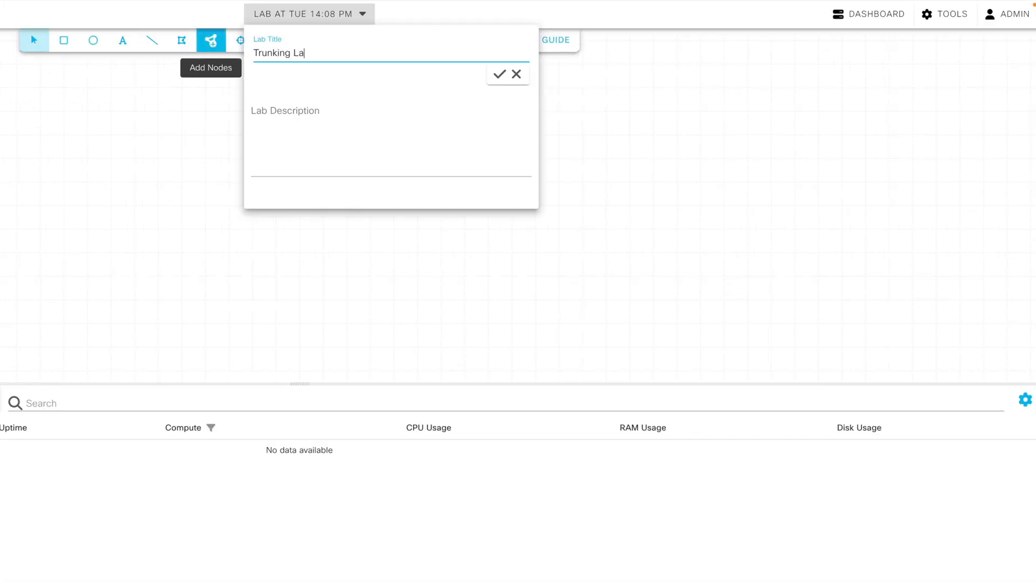
{"action": "left_click", "coordinate": [500, 74]}
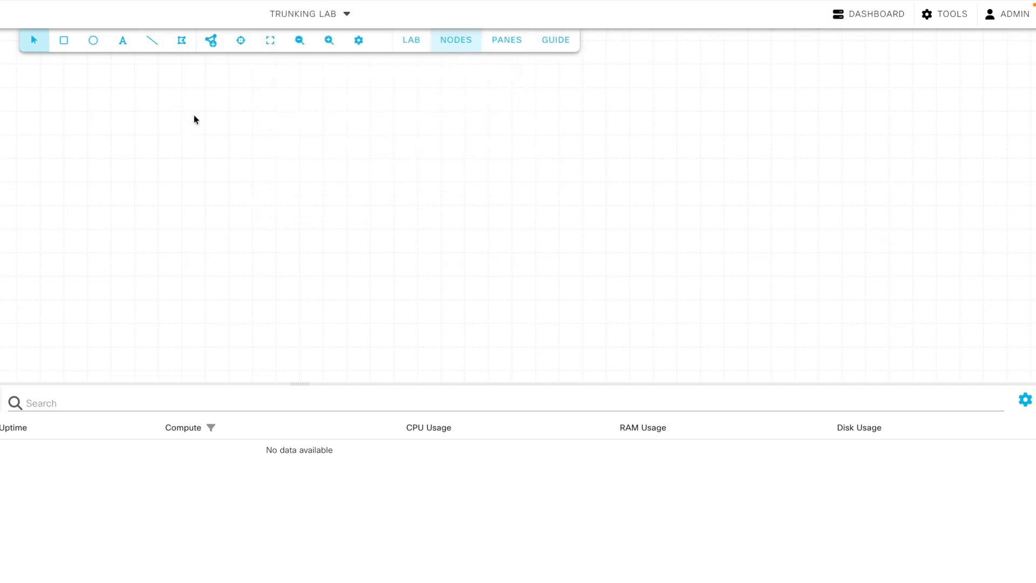
Add three IOL-L2 switch nodes (iol-l2-0, iol-l2-1, iol-l2-2) from the node palette to the canvas
{"action": "left_click", "coordinate": [211, 40]}
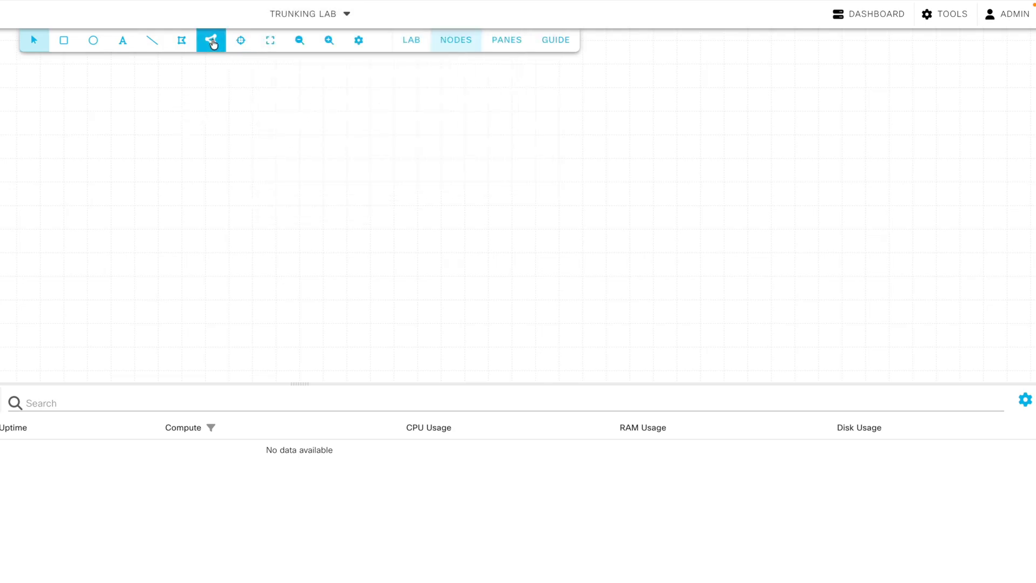
{"action": "left_click", "coordinate": [210, 40]}
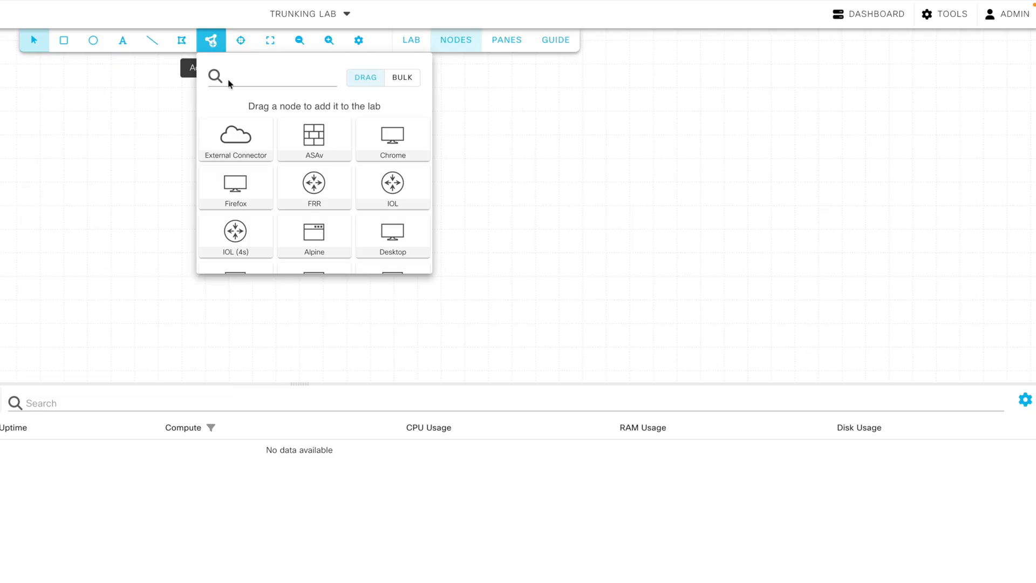
{"action": "scroll", "scroll_direction": "down", "scroll_amount": 3}
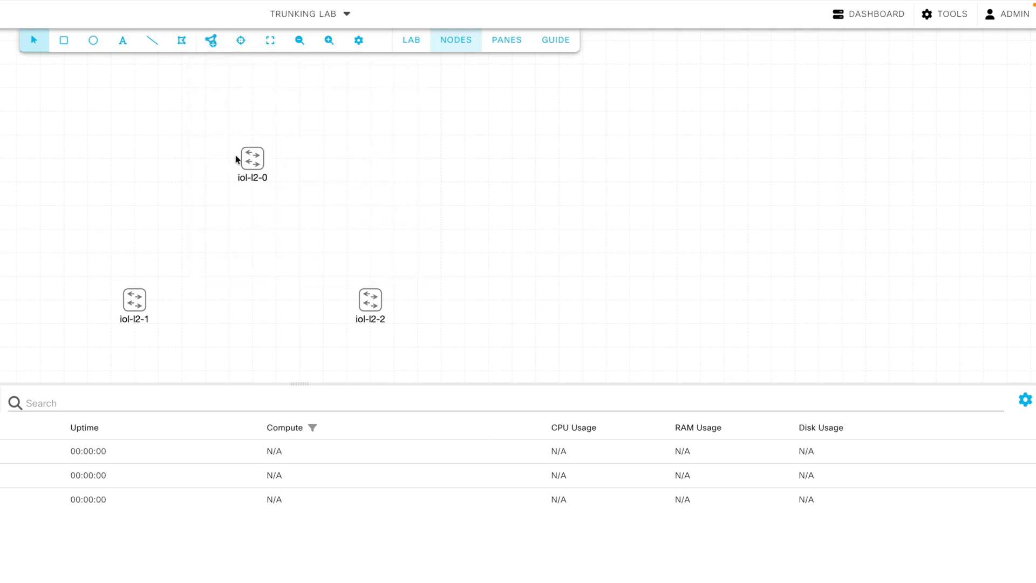
Rename the three switches to SW1, SW2 and SW3 in their Node Name settings
{"action": "left_click", "coordinate": [251, 160]}
{"action": "type", "text": "S"}
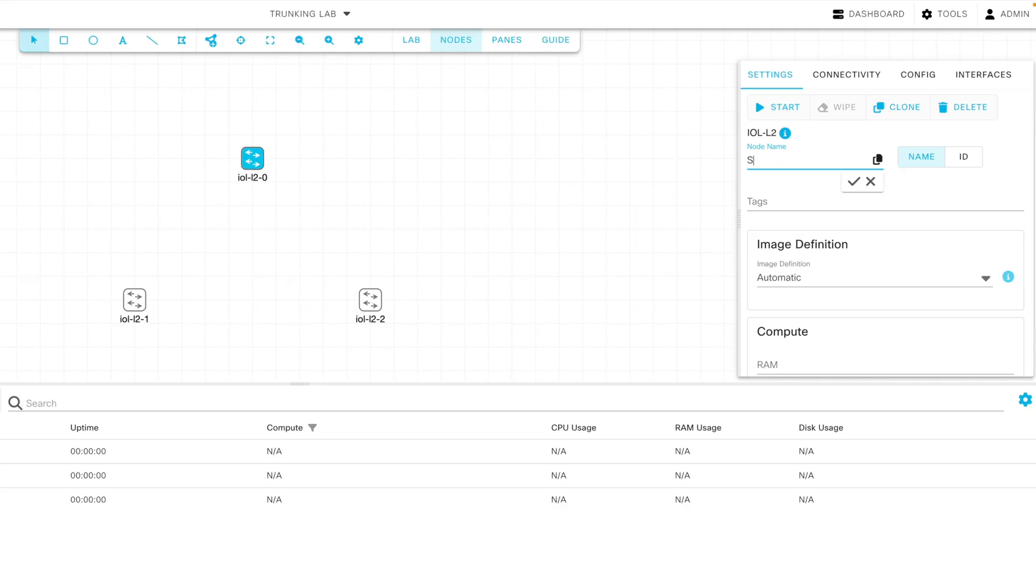
{"action": "type", "text": "W1"}
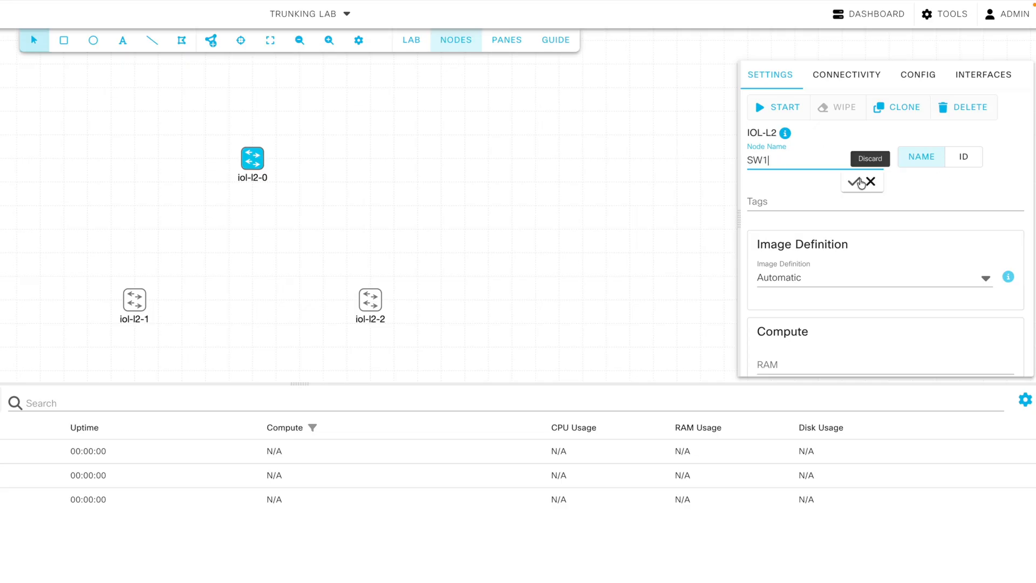
{"action": "left_click", "coordinate": [856, 184]}
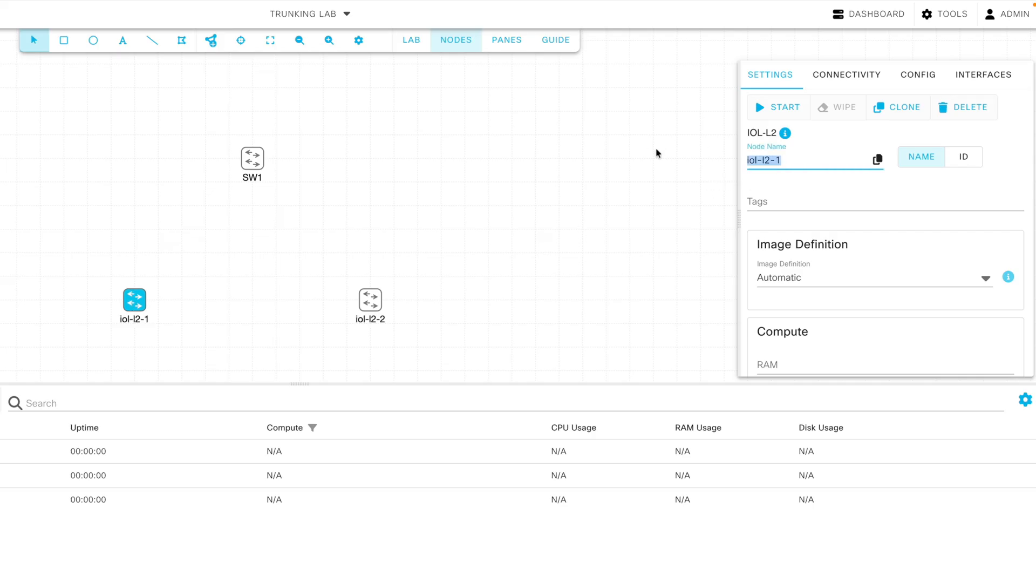
{"action": "type", "text": "SW2"}
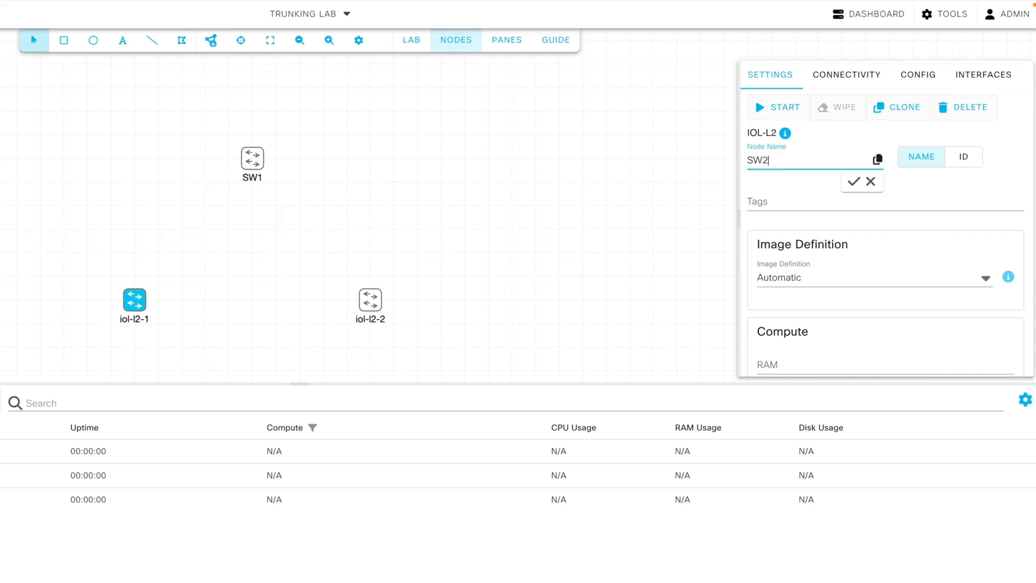
{"action": "left_click", "coordinate": [853, 182]}
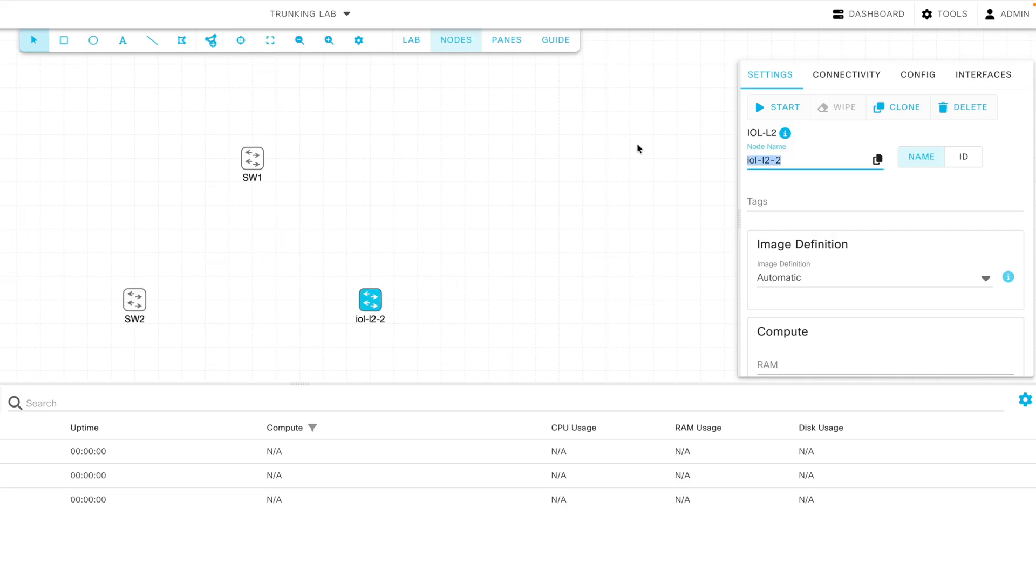
{"action": "type", "text": "SW3"}
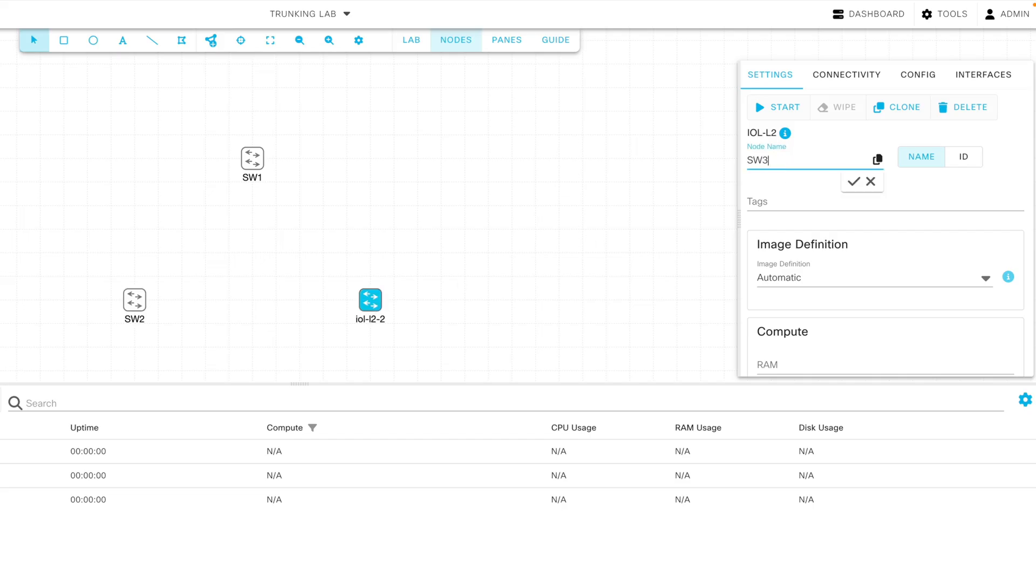
{"action": "left_click", "coordinate": [853, 181]}
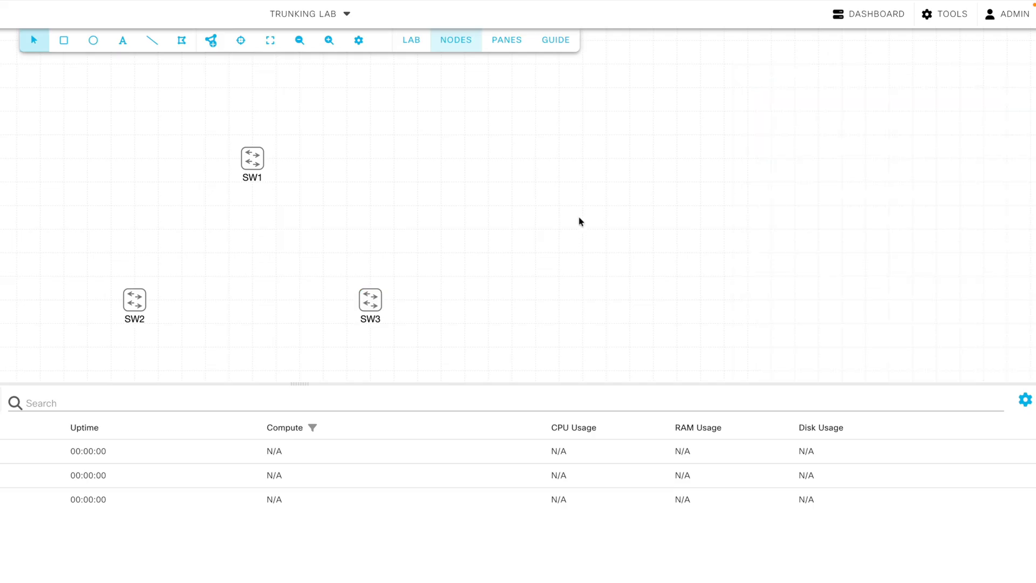
{"action": "mouse_move", "coordinate": [343, 201]}
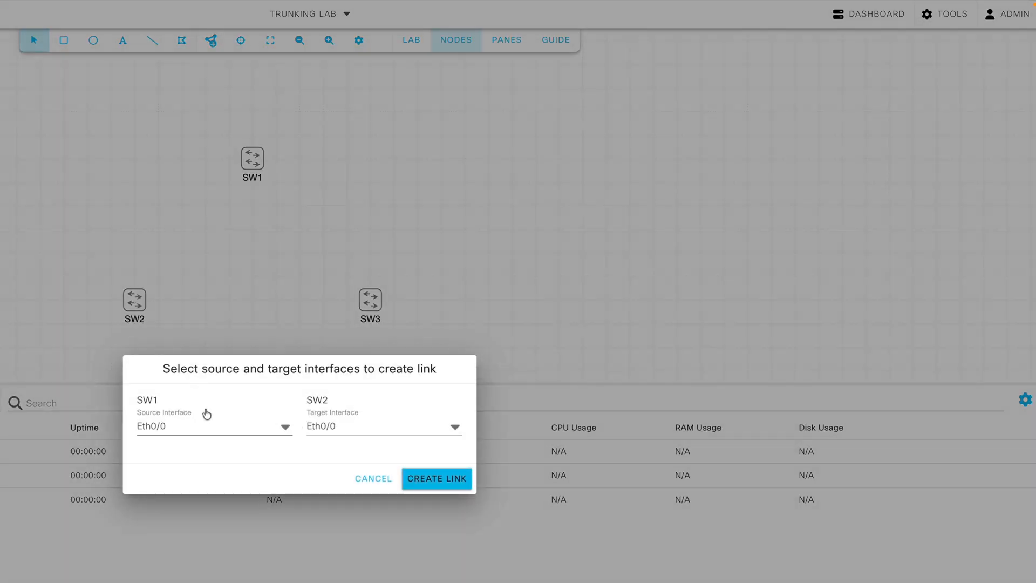
{"action": "mouse_move", "coordinate": [395, 452]}
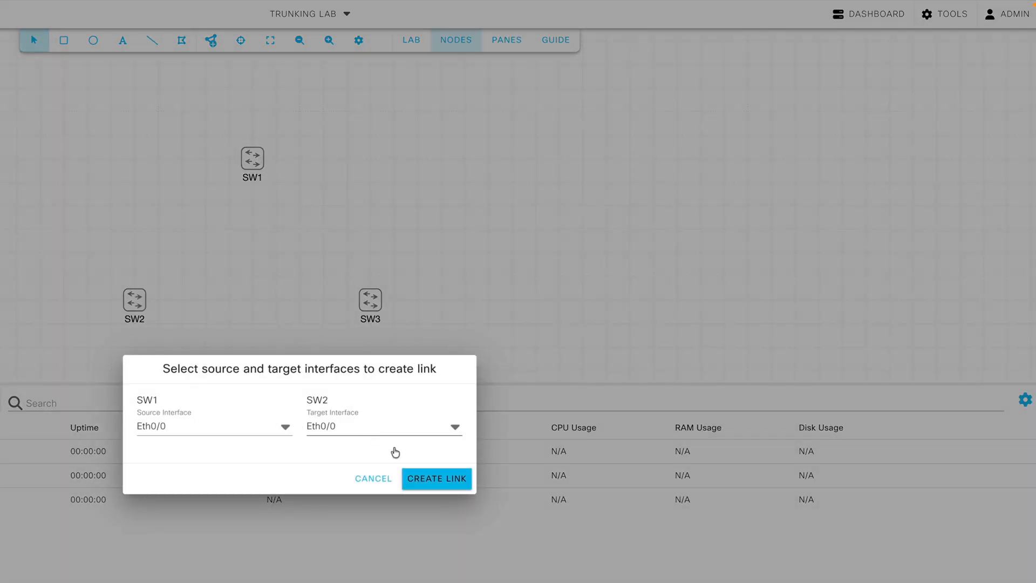
Link SW1 E0/0 to SW2 E0/0 and SW1 E0/1 to SW3 E0/0
{"action": "left_click", "coordinate": [436, 478]}
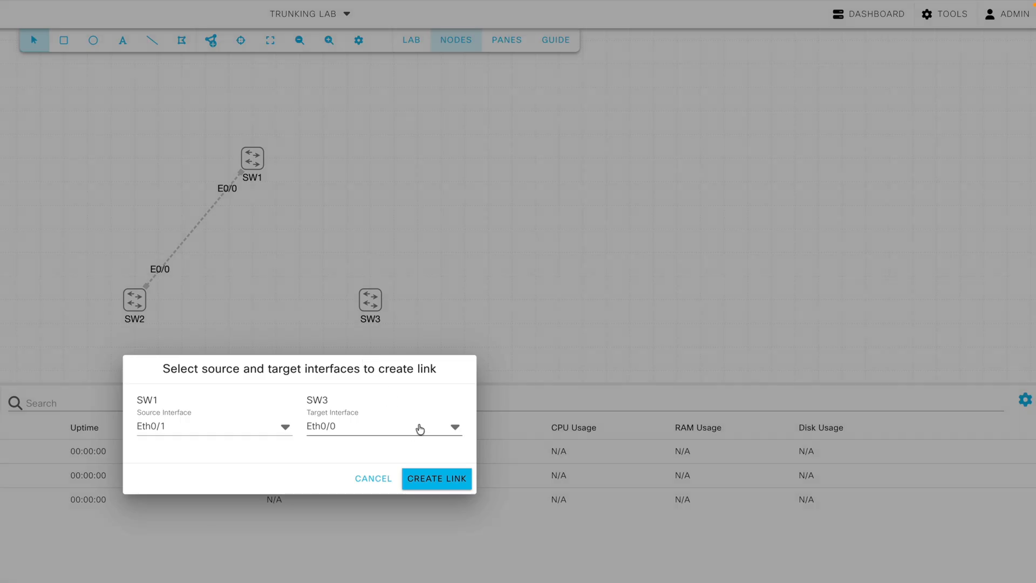
{"action": "mouse_move", "coordinate": [441, 466]}
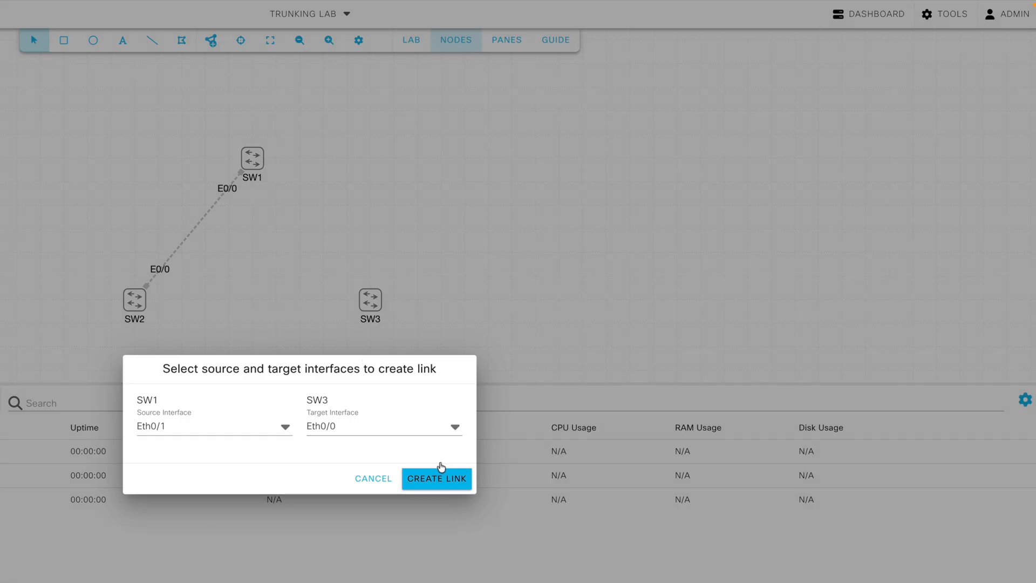
{"action": "left_click", "coordinate": [436, 478]}
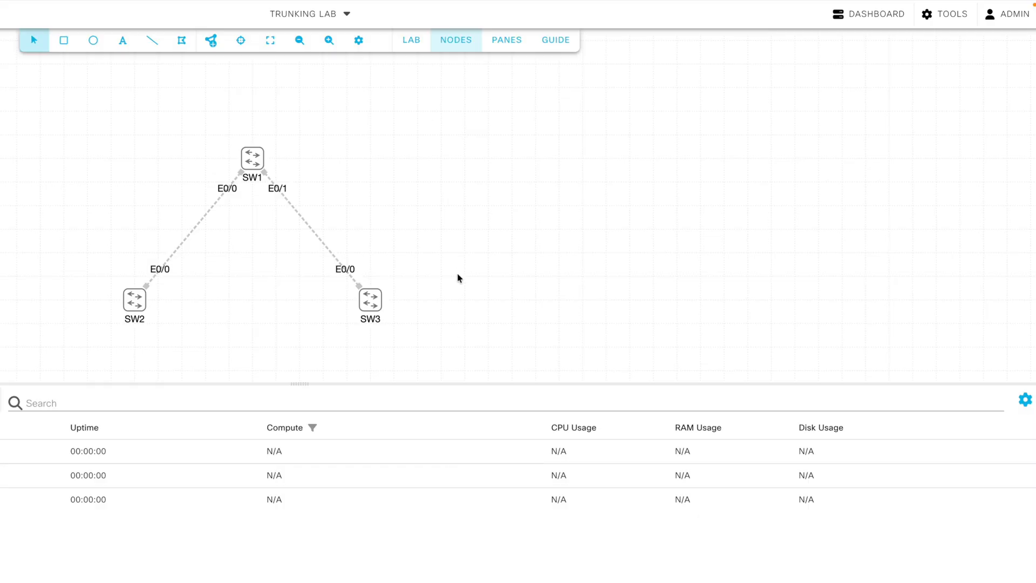
{"action": "mouse_move", "coordinate": [357, 190]}
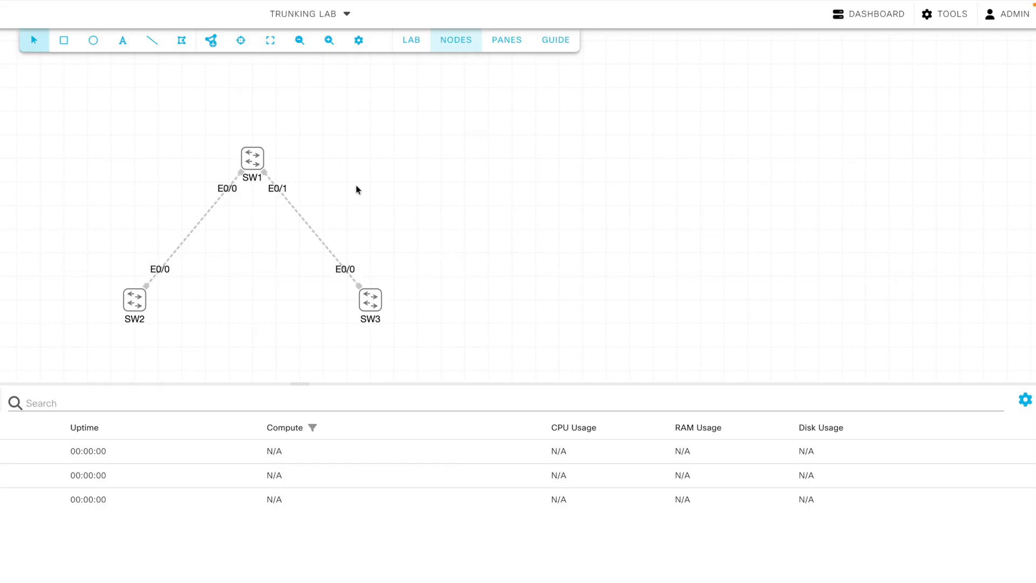
Start all nodes in the lab from the LAB menu
{"action": "left_click", "coordinate": [410, 40]}
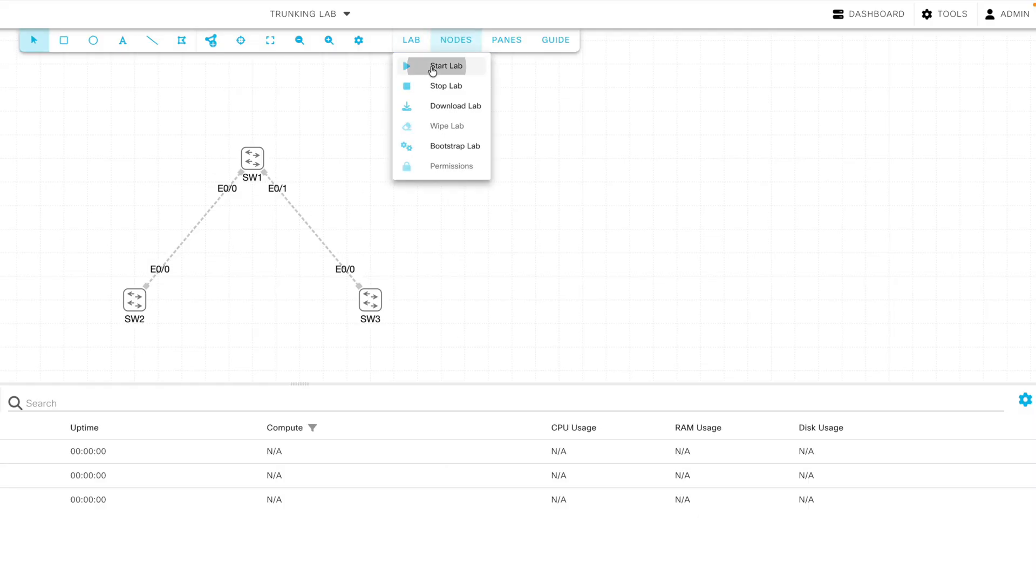
{"action": "left_click", "coordinate": [446, 66]}
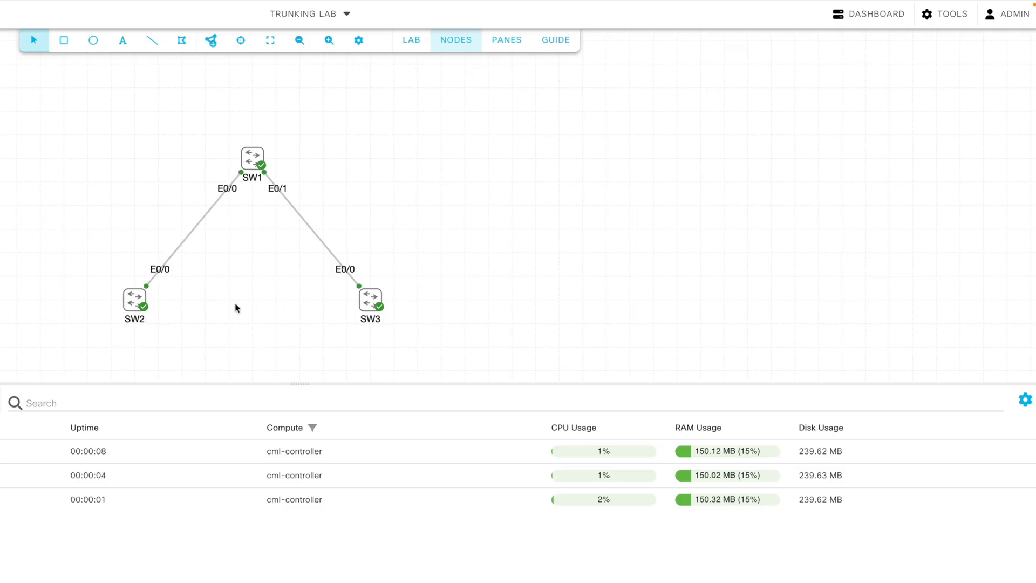
{"action": "mouse_move", "coordinate": [249, 308]}
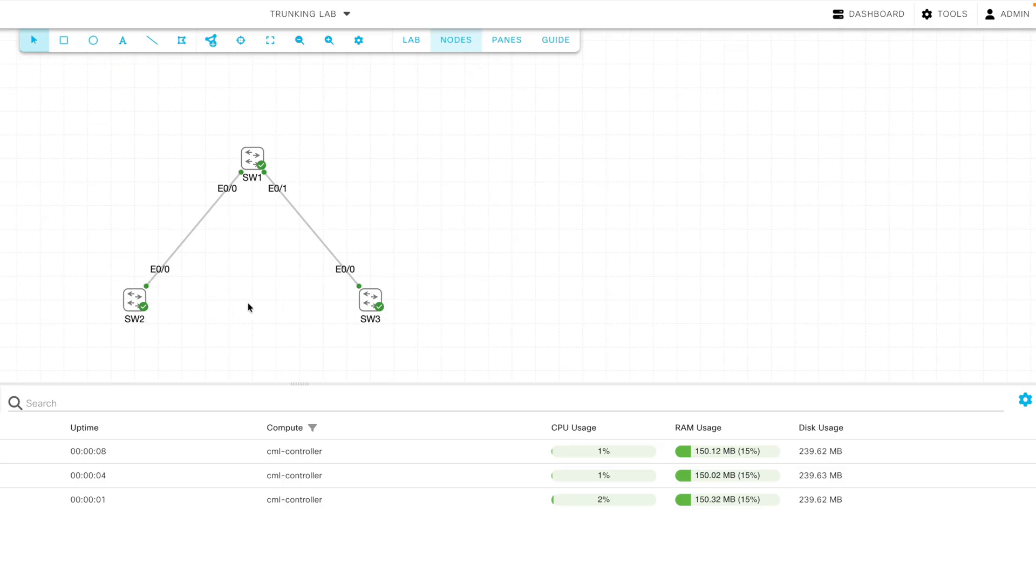
{"action": "mouse_move", "coordinate": [307, 173]}
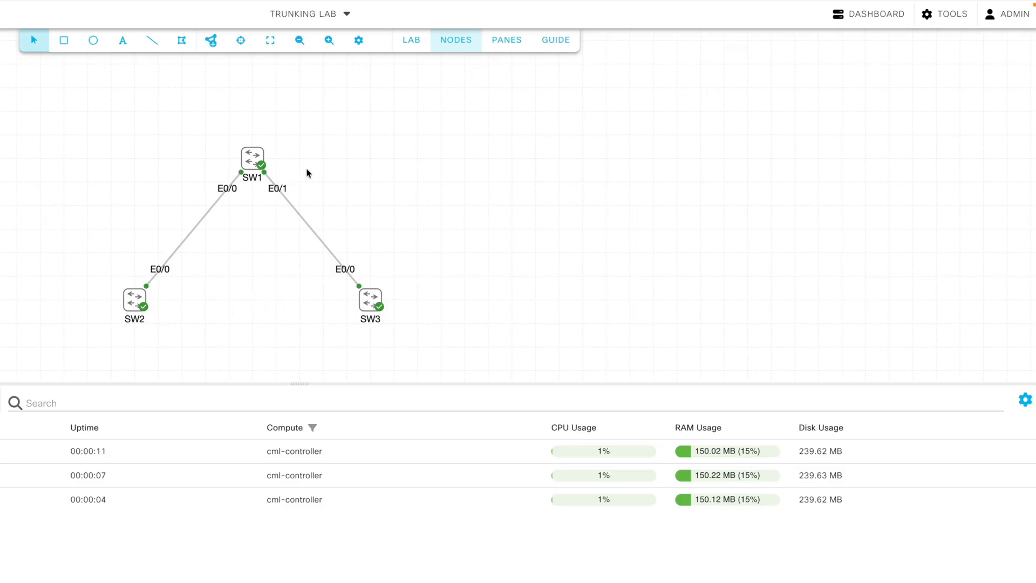
{"action": "mouse_move", "coordinate": [293, 167]}
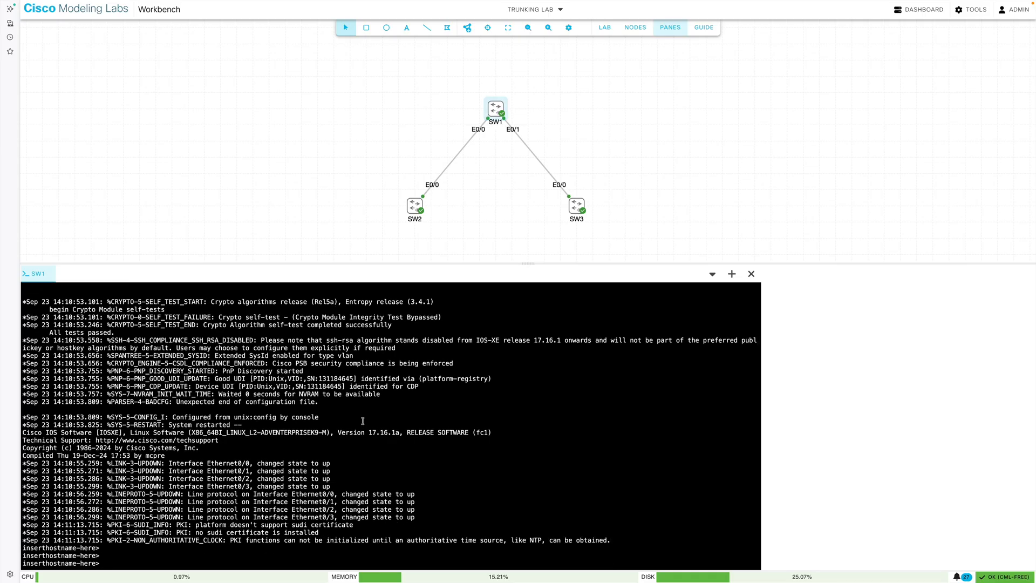
{"action": "mouse_move", "coordinate": [447, 180]}
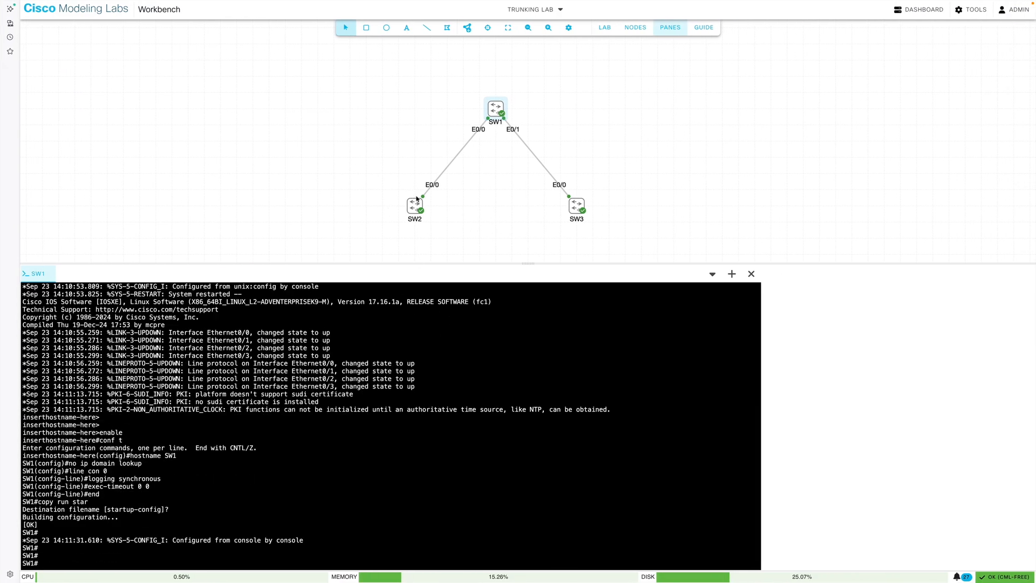
Configure SW1's hostname, no domain lookup, synchronous console logging, and save to startup config
{"action": "left_click", "coordinate": [415, 205]}
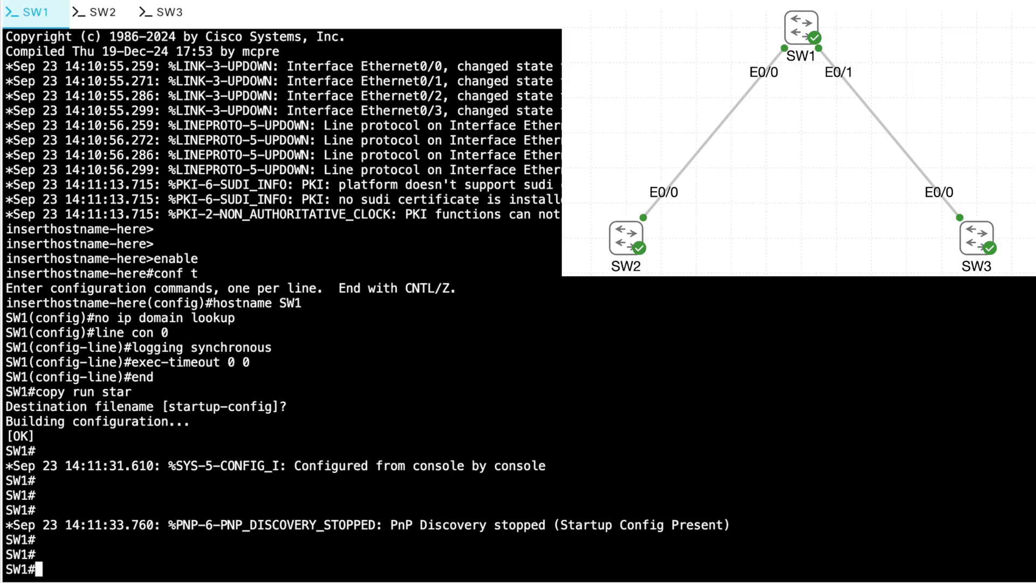
Create VLANs 100, 200 and 300 on SW1 and verify with show vlan brief
{"action": "type", "text": "show vlan brief"}
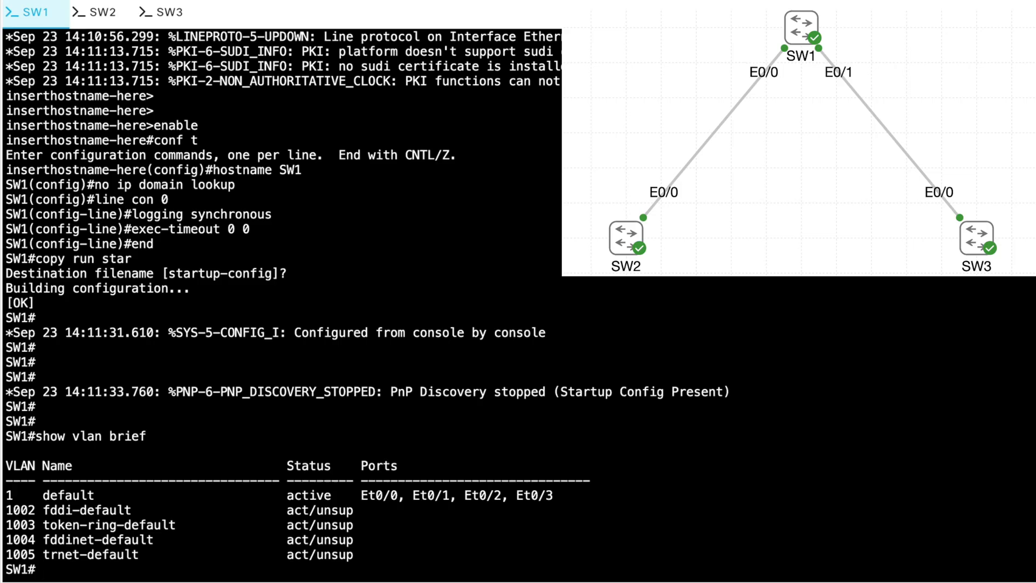
{"action": "mouse_move", "coordinate": [828, 282]}
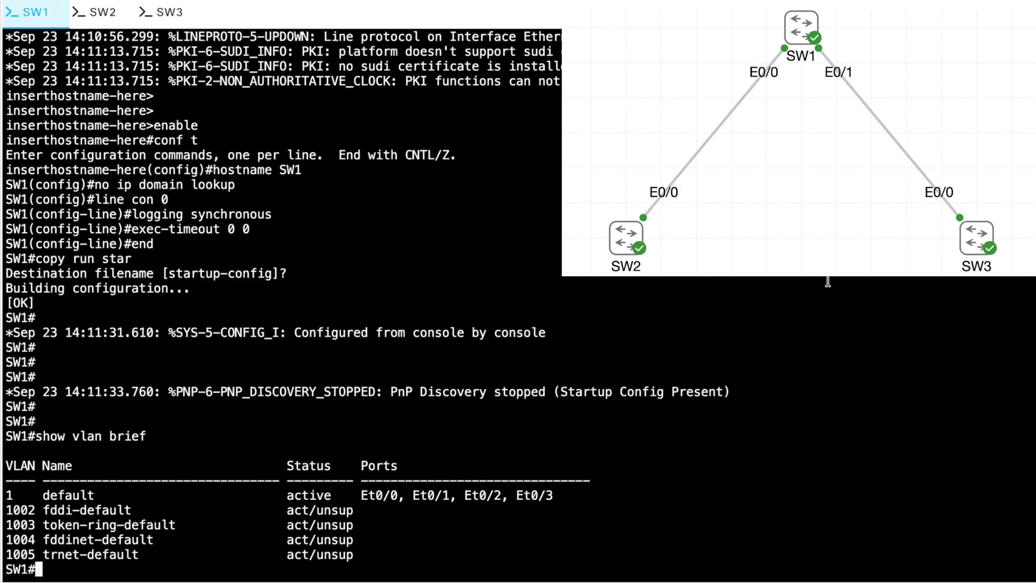
{"action": "type", "text": "conf t"}
{"action": "type", "text": "exit"}
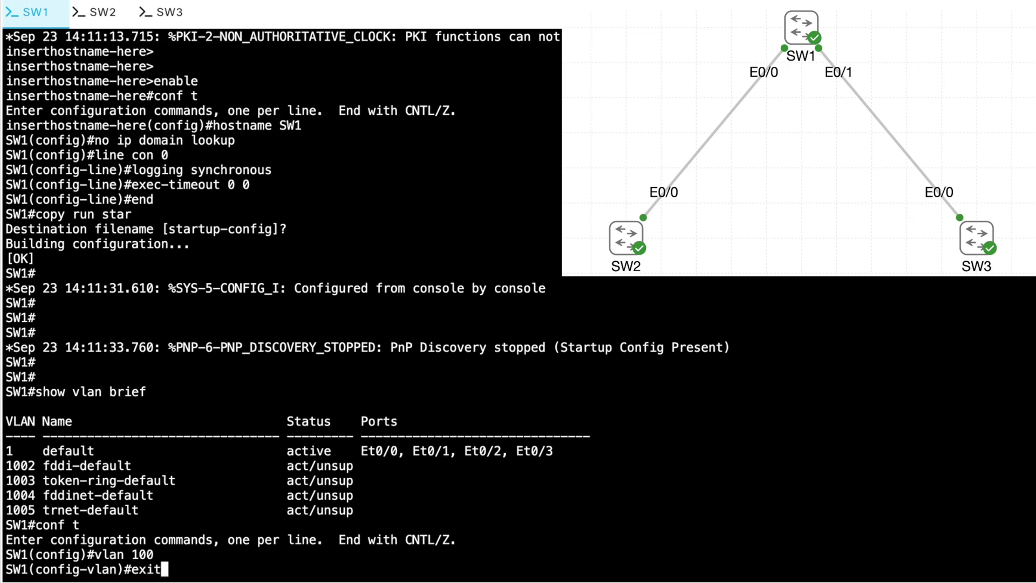
{"action": "type", "text": "vlan 200"}
{"action": "type", "text": "show"}
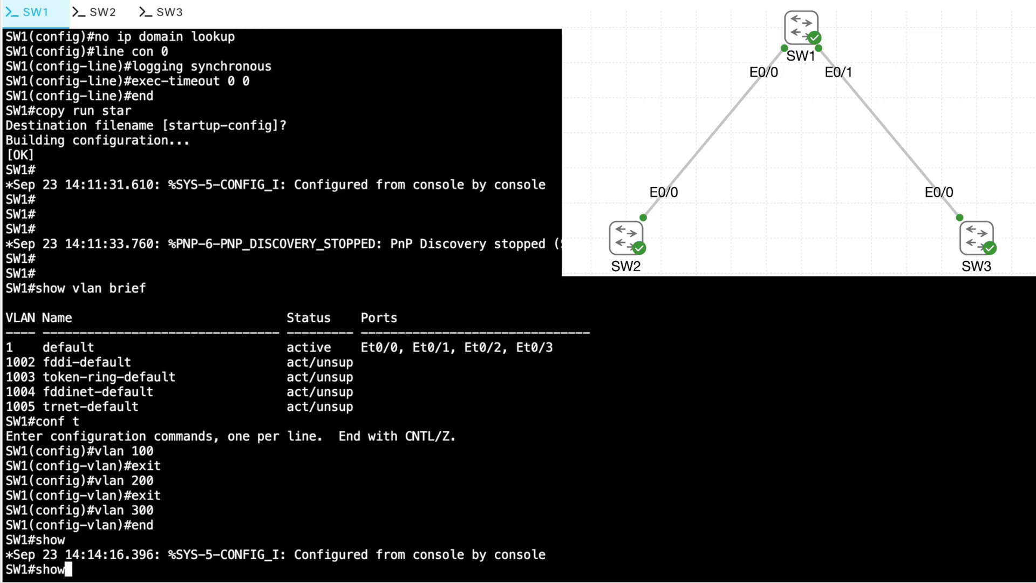
{"action": "type", "text": "vlan brie"}
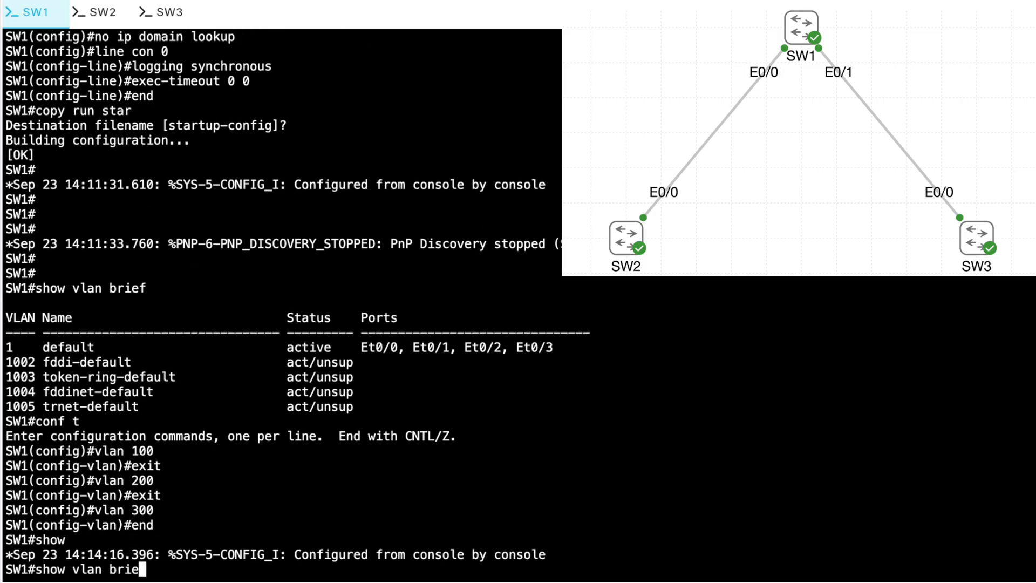
{"action": "key", "text": "Return"}
{"action": "type", "text": "int"}
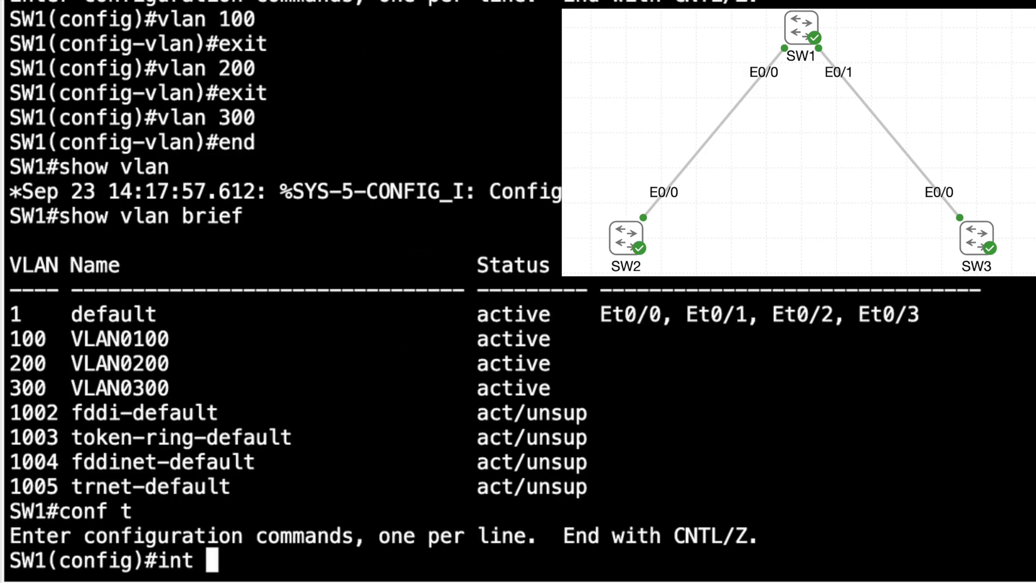
Set SW1 interface e0/0 to 802.1q trunk encapsulation and begin setting its switchport mode
{"action": "type", "text": "e0/0"}
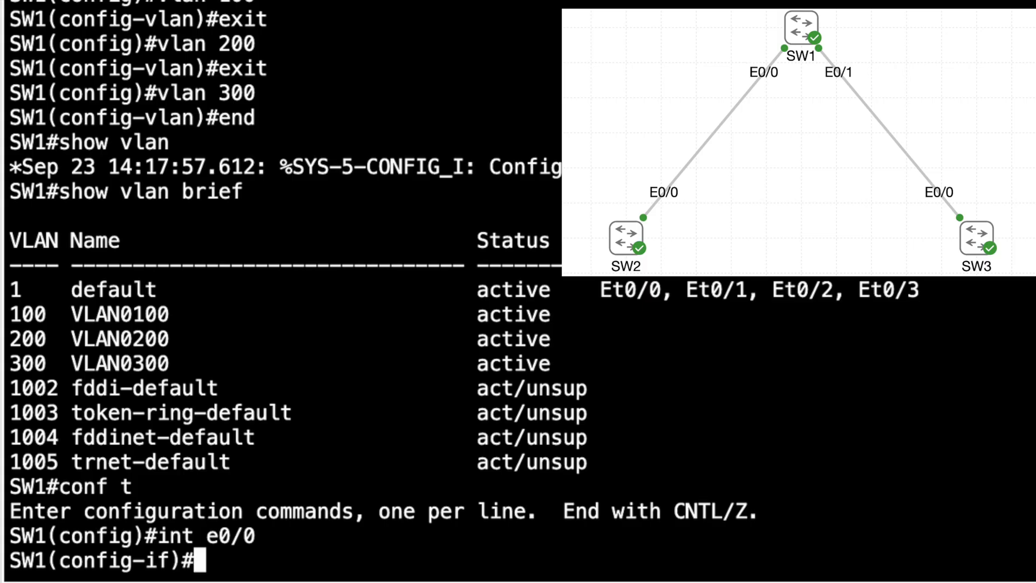
{"action": "type", "text": "swi"}
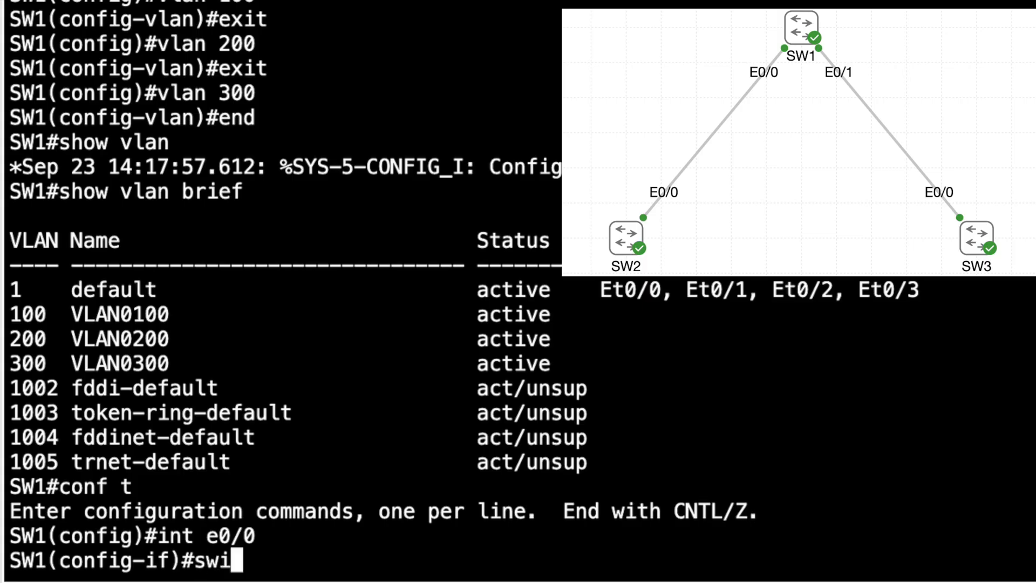
{"action": "type", "text": "tchport trunk ecna"}
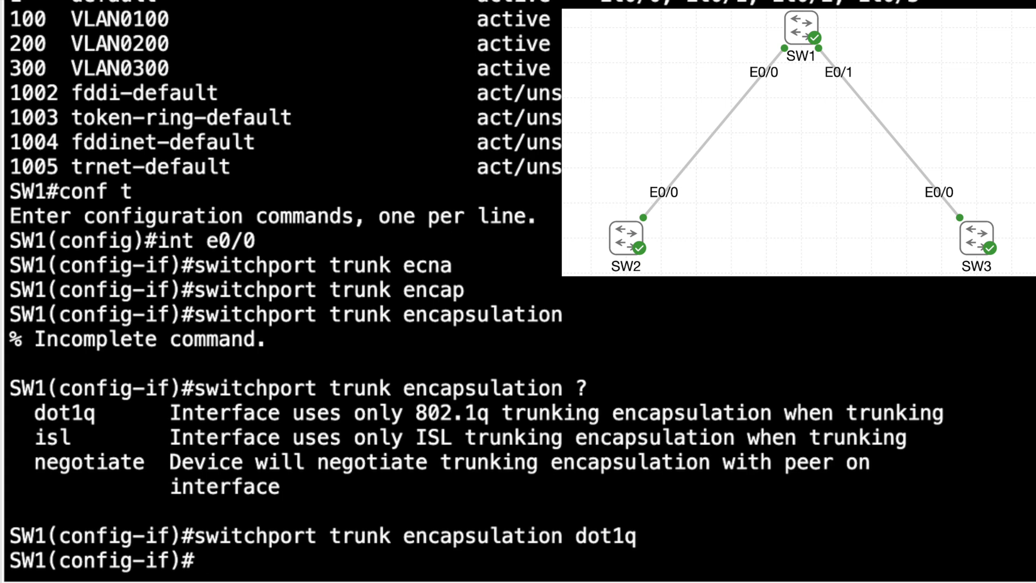
{"action": "type", "text": "switchport mode trunk"}
{"action": "type", "text": "end"}
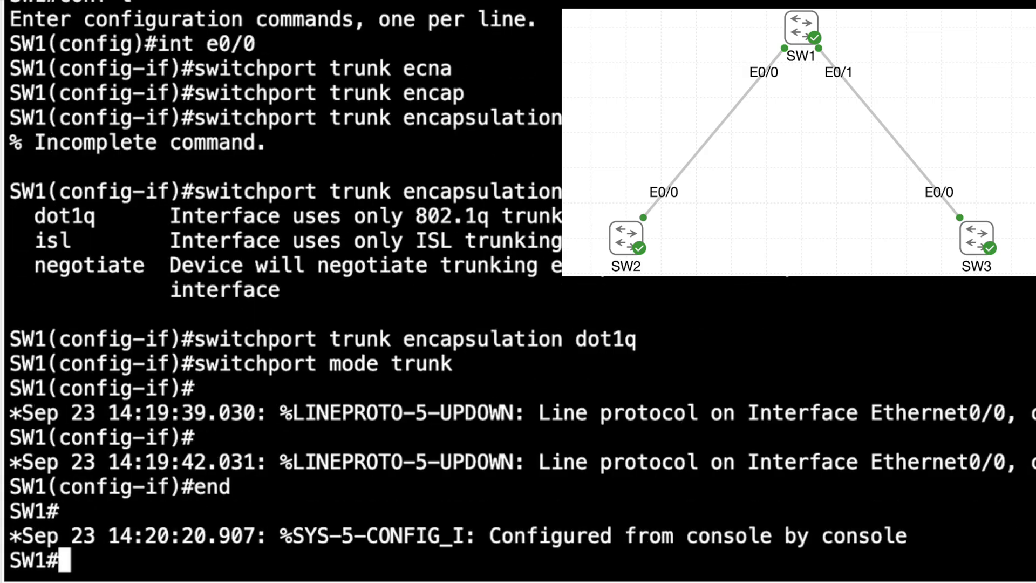
Verify on SW2 with show interfaces trunk that Et0/0 is trunking with 802.1q, native VLAN 1
{"action": "left_click", "coordinate": [95, 12]}
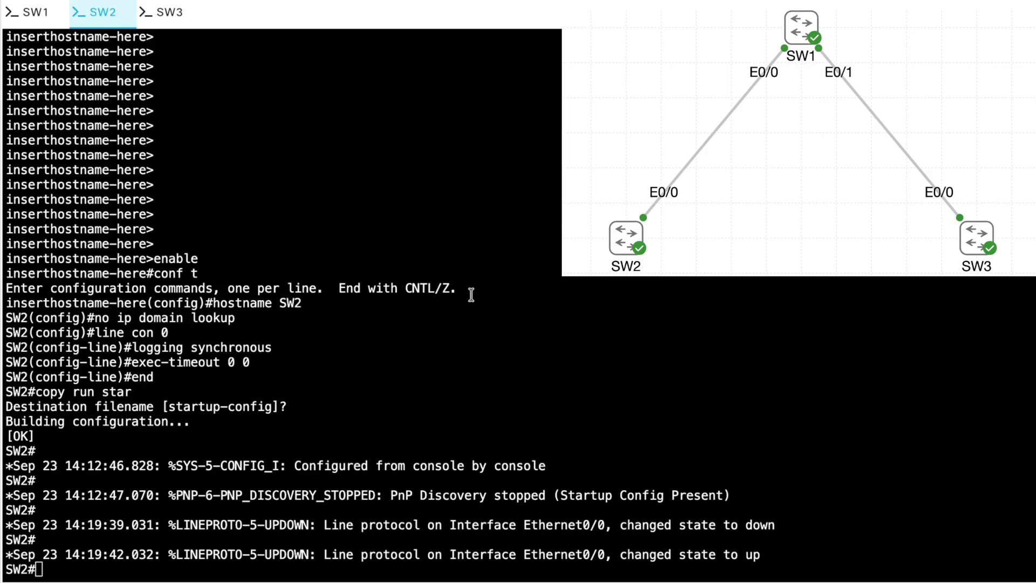
{"action": "type", "text": "show"}
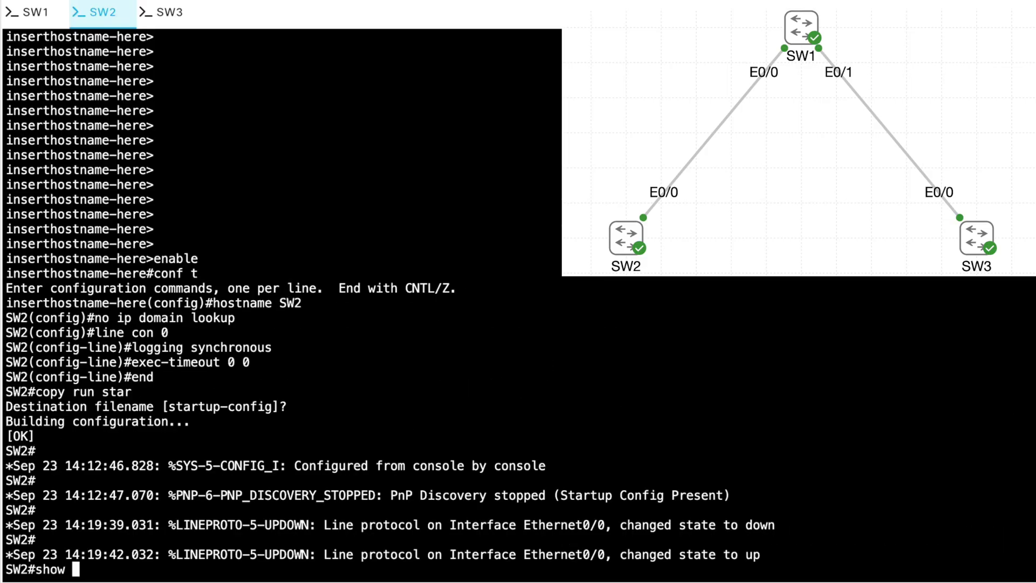
{"action": "type", "text": "interfaces trunk"}
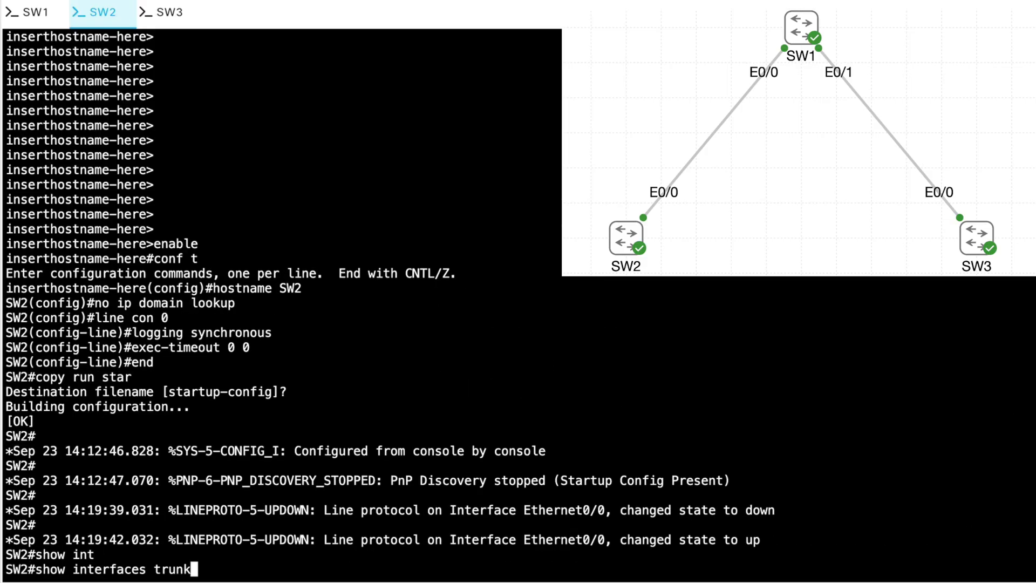
{"action": "key", "text": "Return"}
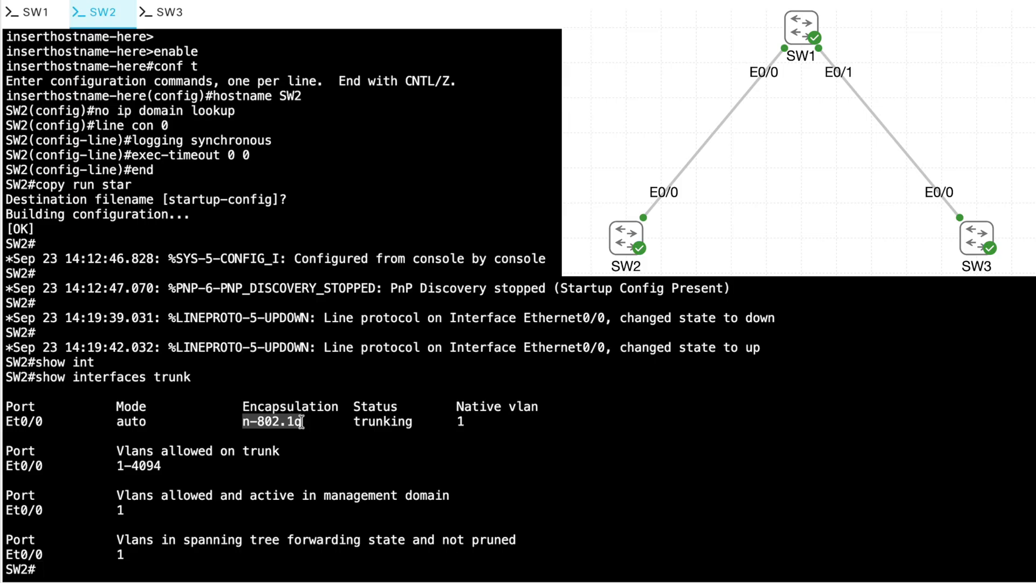
On SW1 configure e0/1 with dot1q trunk encapsulation in dynamic desirable mode
{"action": "left_click", "coordinate": [29, 11]}
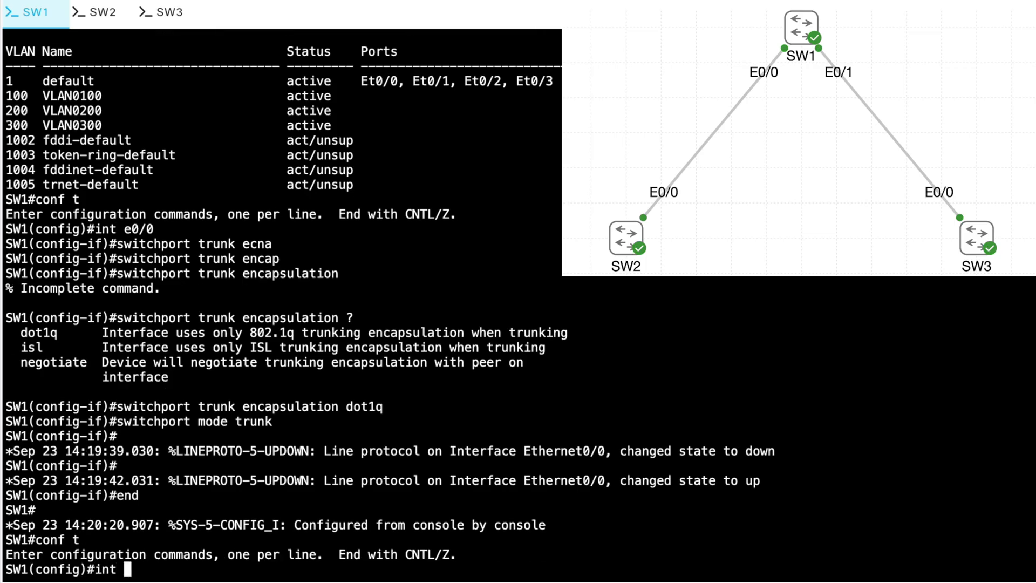
{"action": "type", "text": "e0/1"}
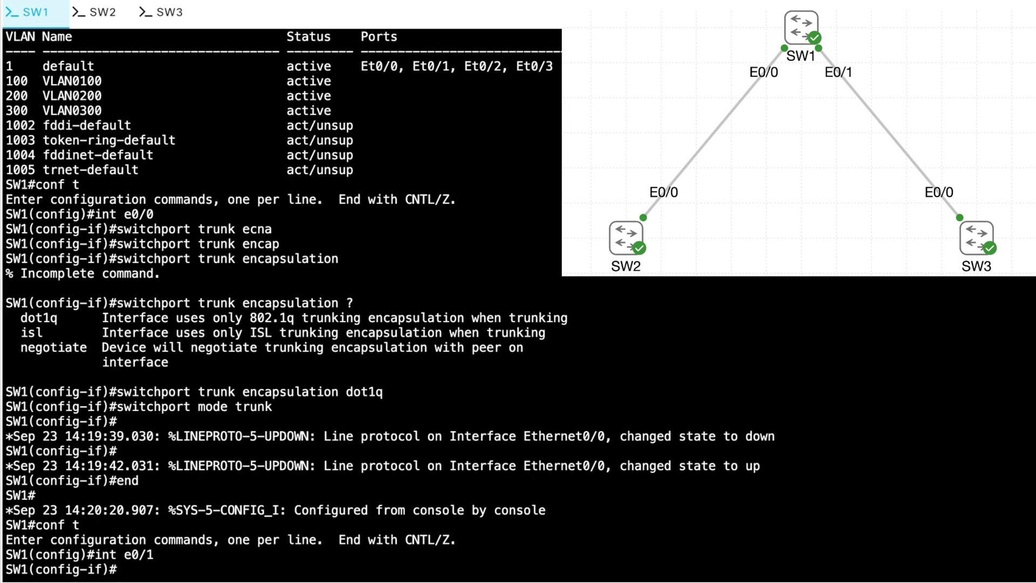
{"action": "type", "text": "switchport mode dynamic"}
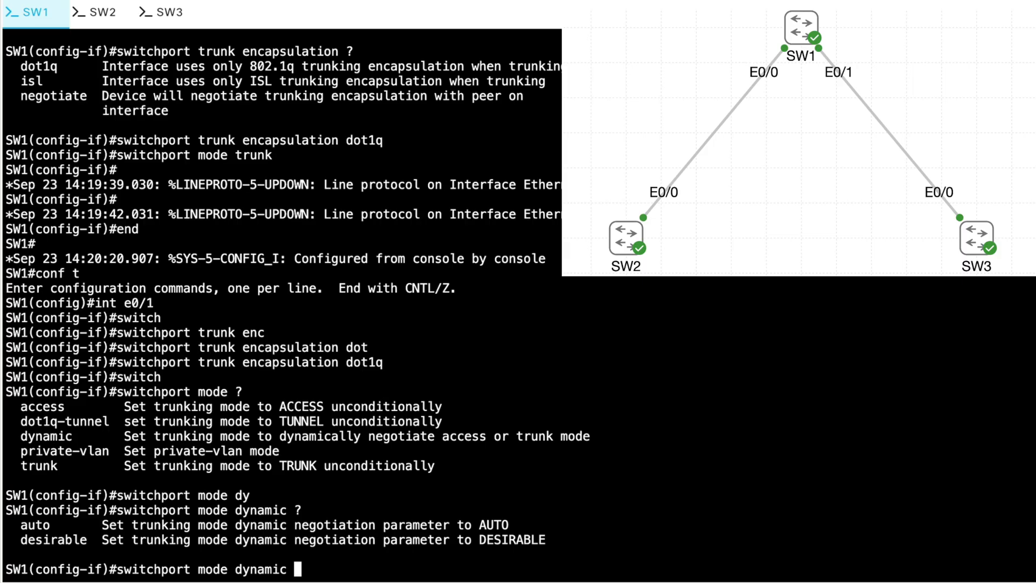
{"action": "mouse_move", "coordinate": [293, 569]}
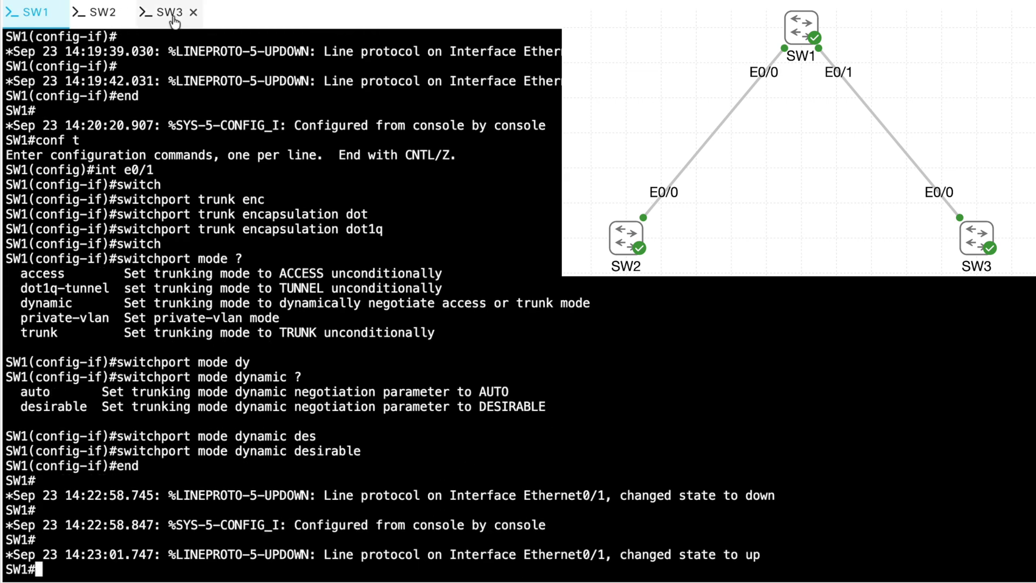
Compare the SW3 and SW1 consoles, then check SW1's trunk status showing Et0/0 and Et0/1 trunking VLANs 1,100,200,300
{"action": "left_click", "coordinate": [162, 12]}
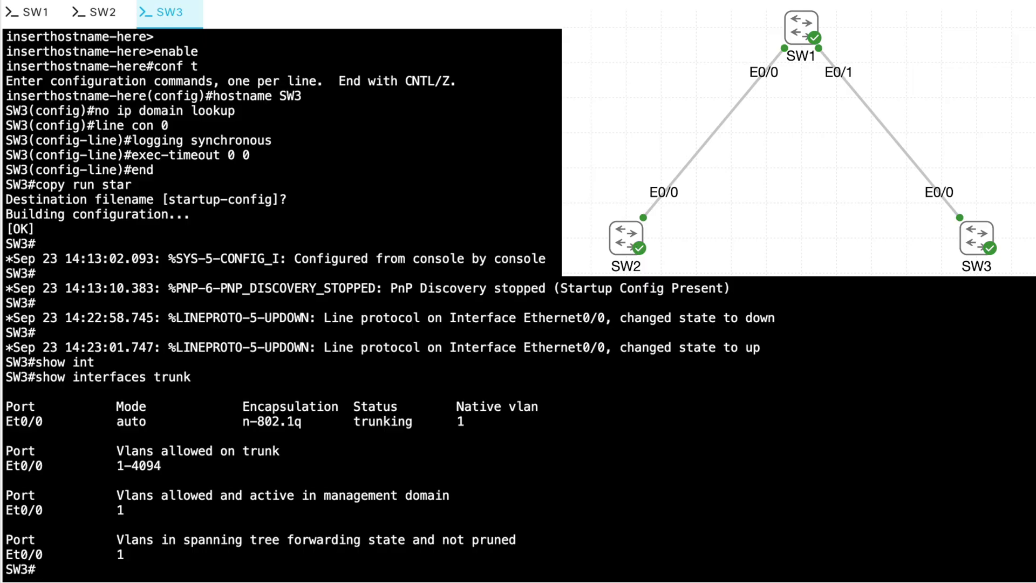
{"action": "left_click", "coordinate": [28, 12]}
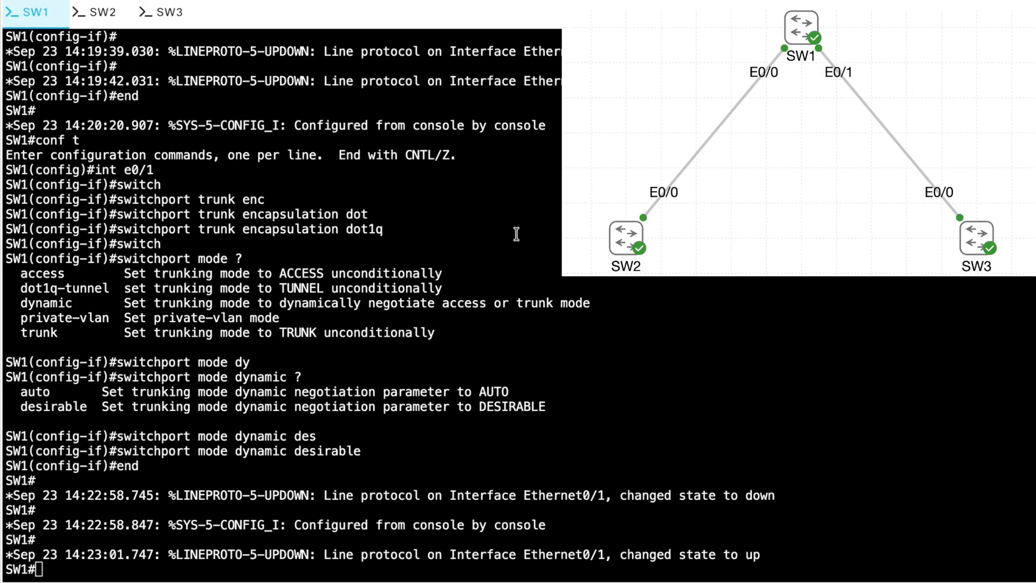
{"action": "left_click", "coordinate": [164, 11]}
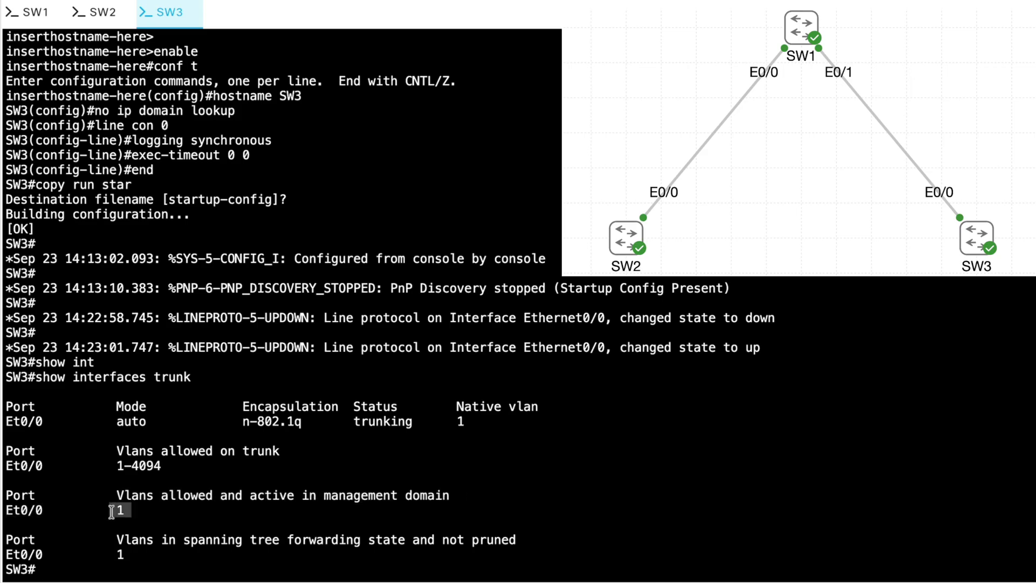
{"action": "left_click", "coordinate": [30, 12]}
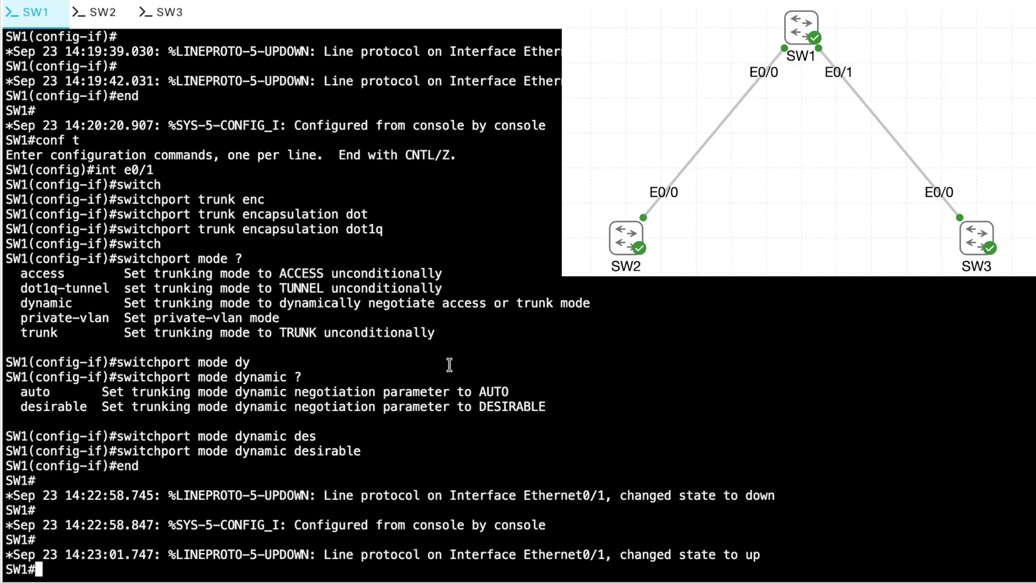
{"action": "type", "text": "show interfaces trunk"}
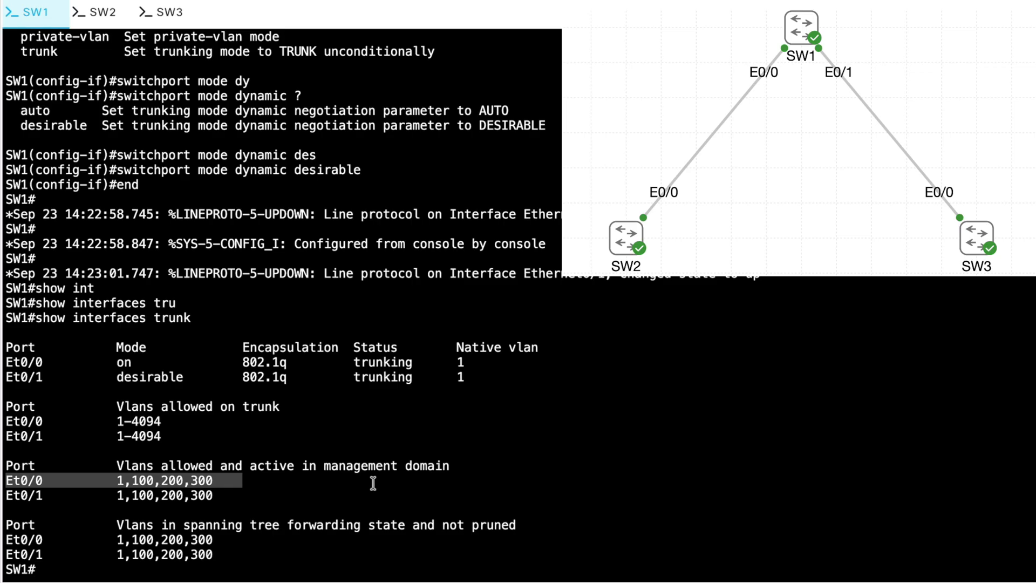
Under SW1's e0/0, query 'switchport trunk allowed vlan ?' to list add, all, except, none and remove
{"action": "type", "text": "conf t"}
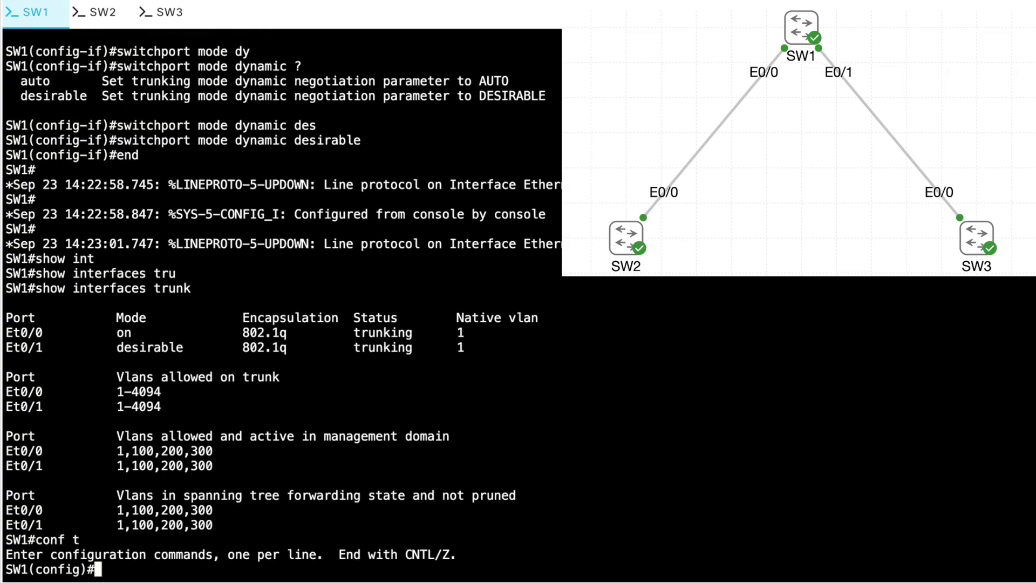
{"action": "type", "text": "int e0/0"}
{"action": "type", "text": "switchport "}
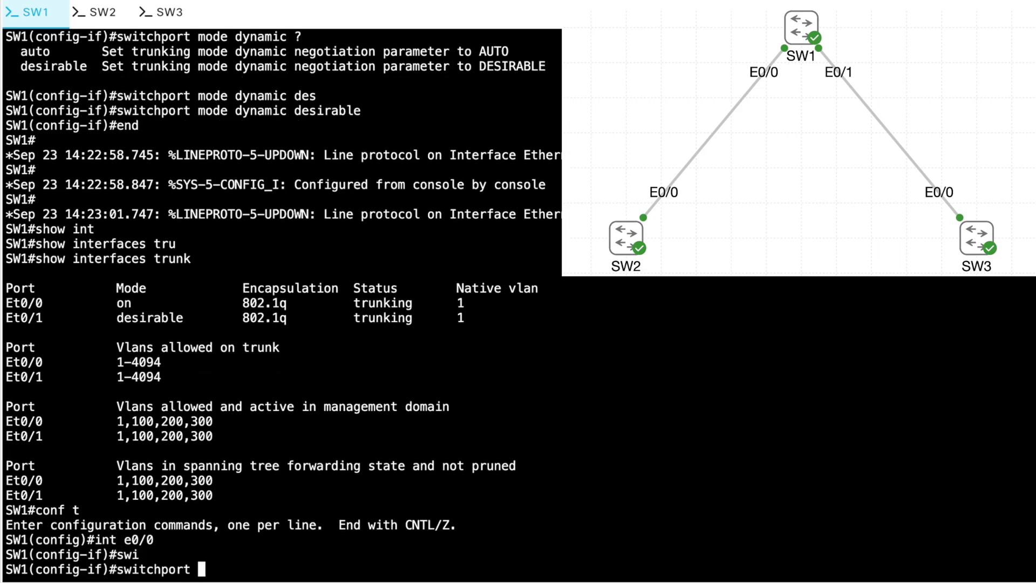
{"action": "type", "text": "trunk allowed vla"}
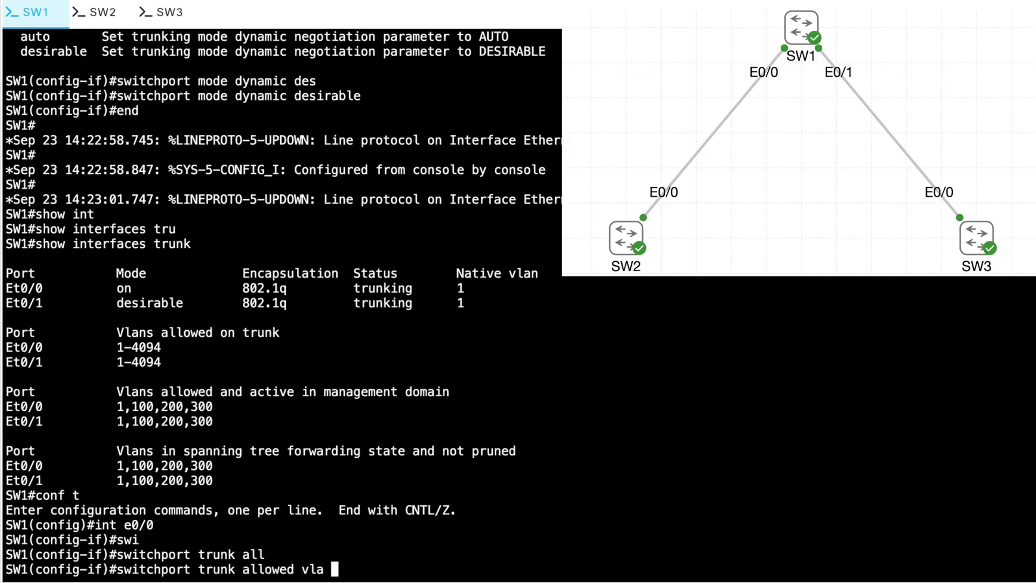
{"action": "type", "text": "?"}
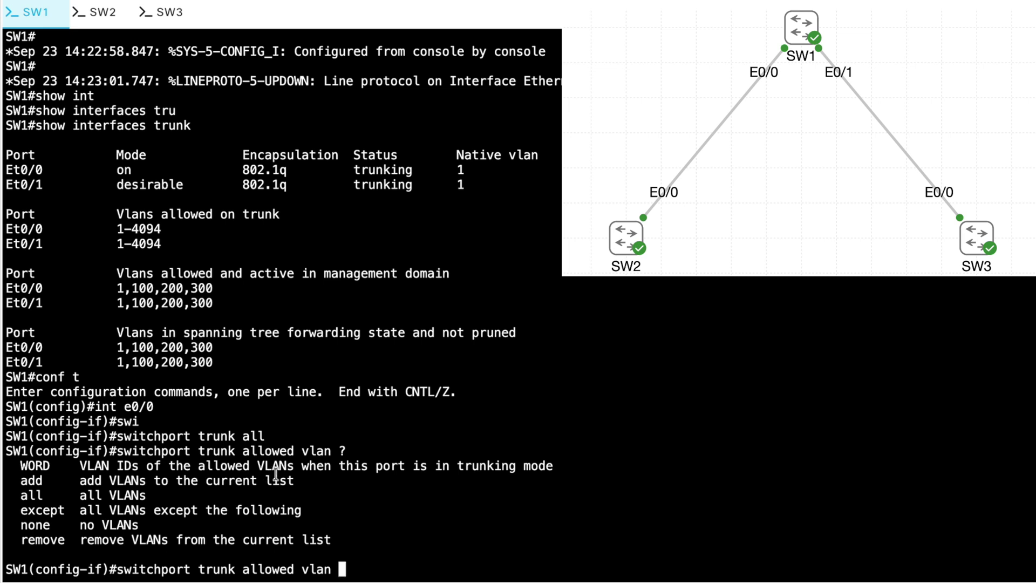
{"action": "mouse_move", "coordinate": [390, 468]}
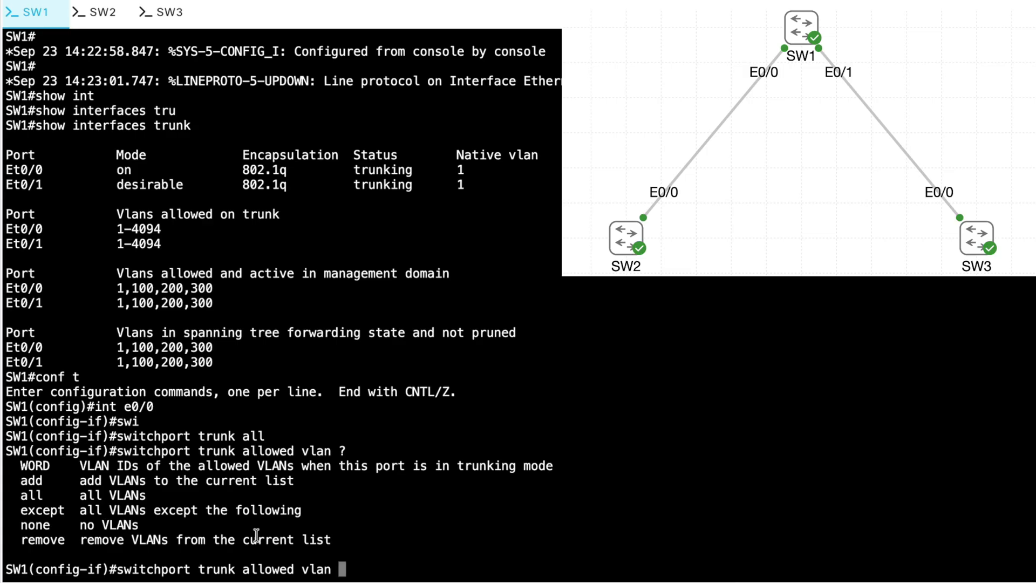
Exclude VLANs 200 and 300 from Et0/0's trunk and verify only 1 and 100 remain active
{"action": "type", "text": "except 200"}
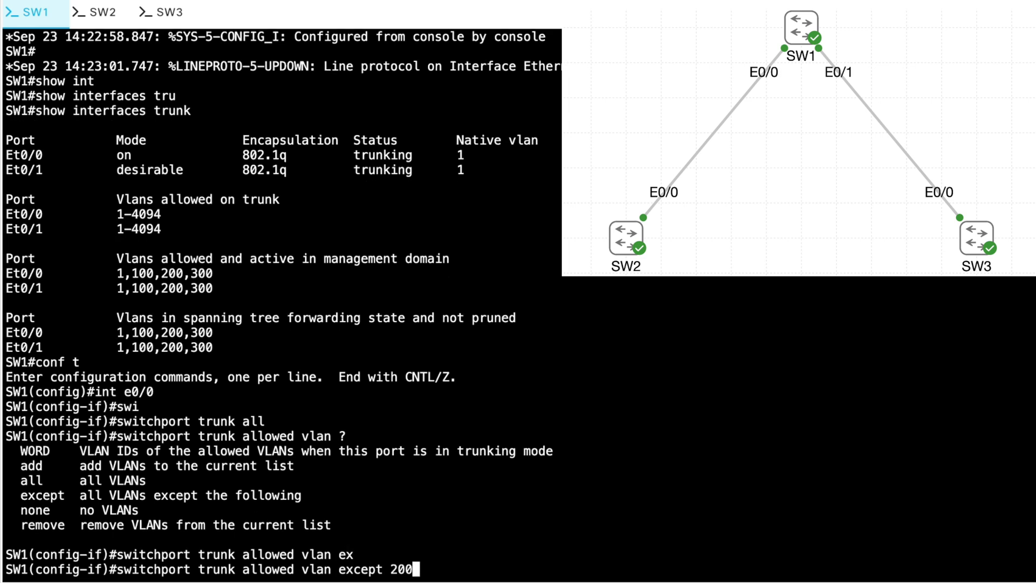
{"action": "type", "text": ",300"}
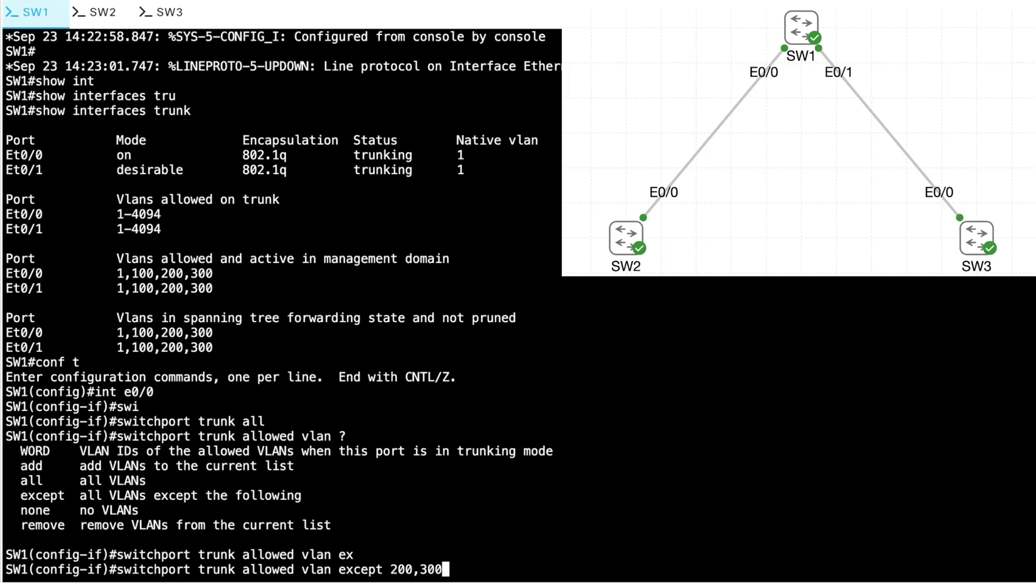
{"action": "key", "text": "Return"}
{"action": "type", "text": "show int "}
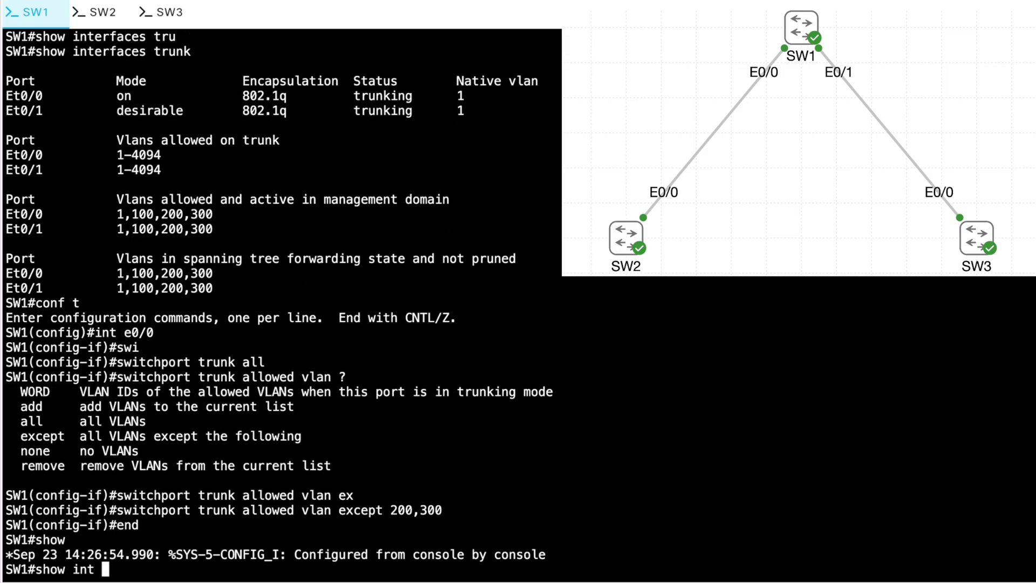
{"action": "type", "text": "trunk"}
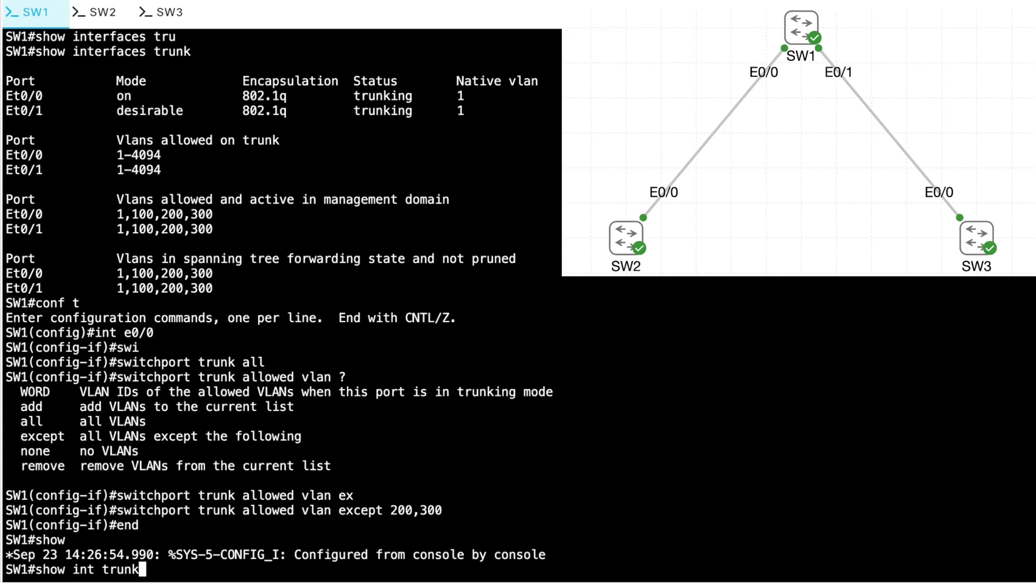
{"action": "key", "text": "Return"}
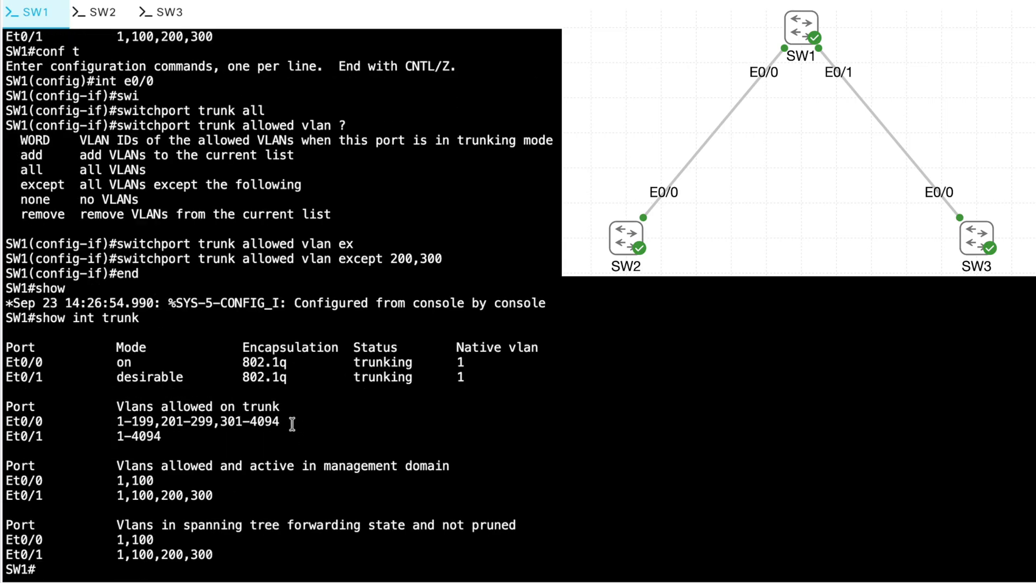
{"action": "double_click", "coordinate": [197, 421]}
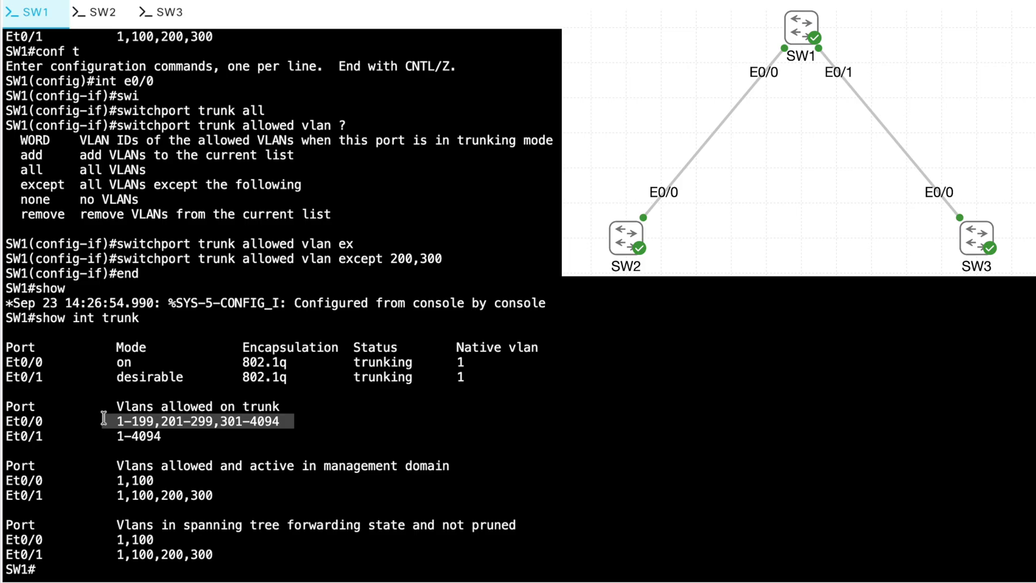
{"action": "type", "text": "conf t"}
{"action": "type", "text": "switchport trunk allowed vlan"}
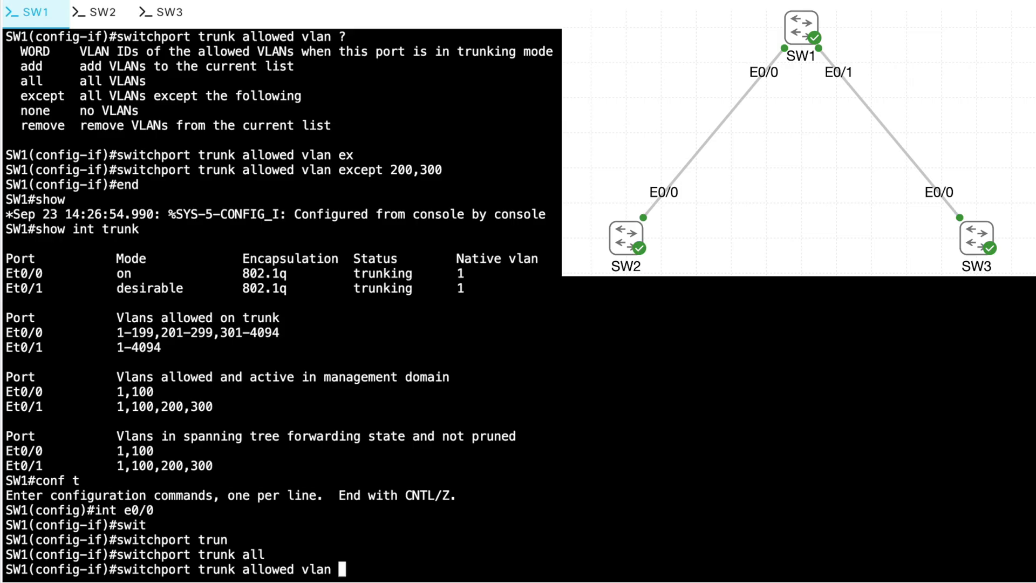
Restrict Et0/0's trunk to VLANs 1,100 explicitly and confirm with show int trunk
{"action": "type", "text": "1,100"}
{"action": "type", "text": "show int trun"}
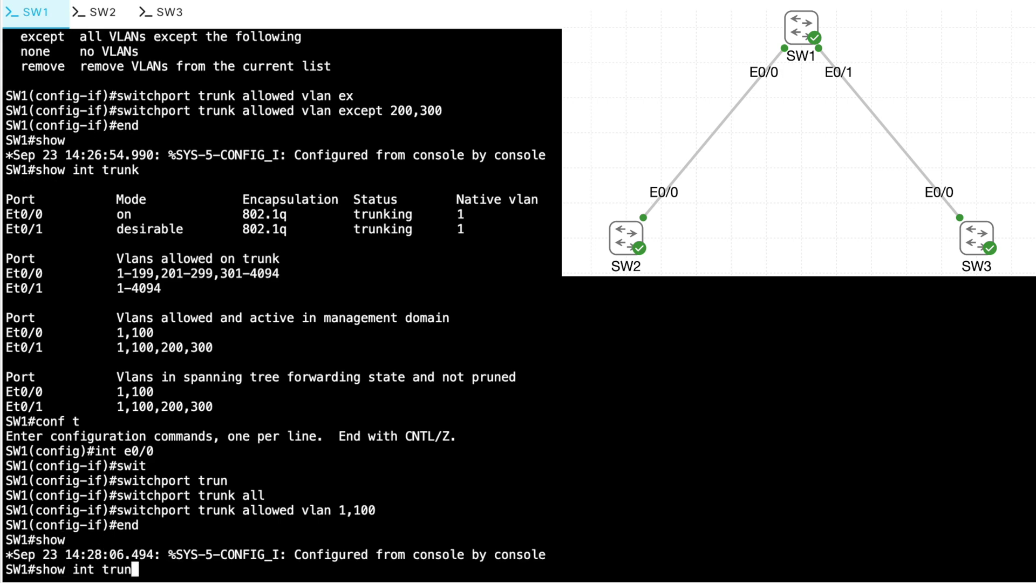
{"action": "key", "text": "Return"}
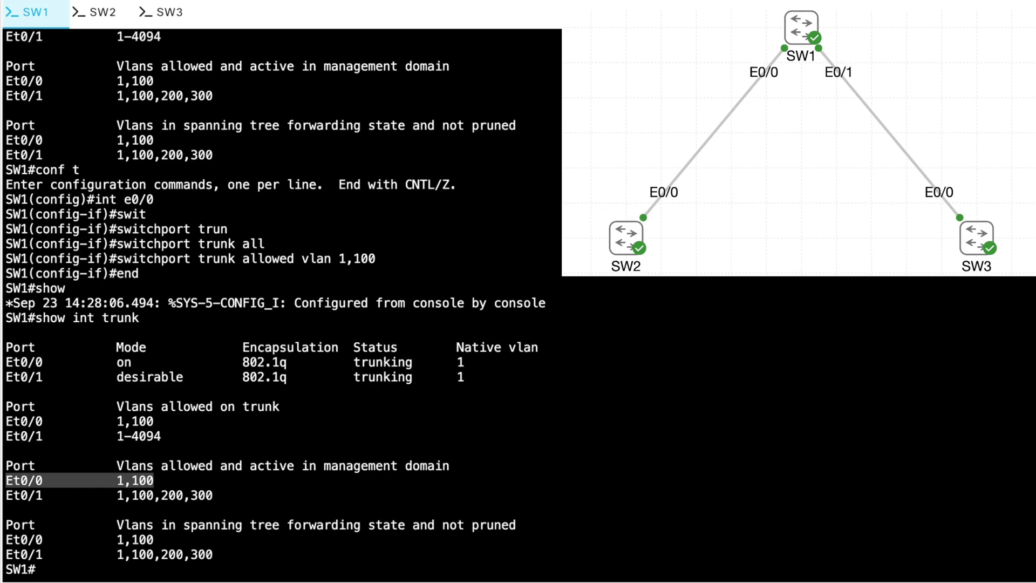
{"action": "mouse_move", "coordinate": [32, 570]}
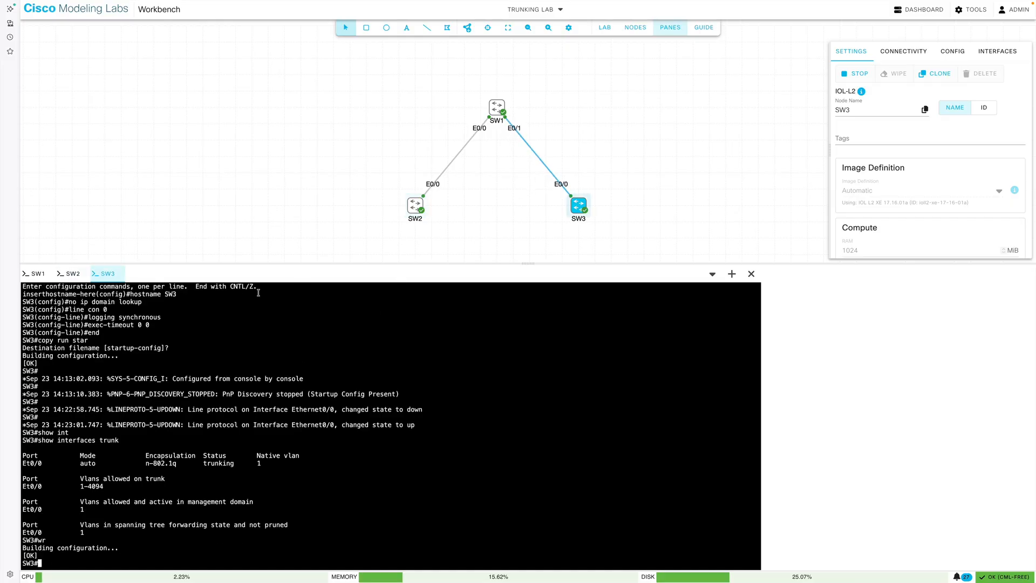
Show the lab nodes table listing SW1, SW2 and SW3 as booted
{"action": "left_click", "coordinate": [635, 27]}
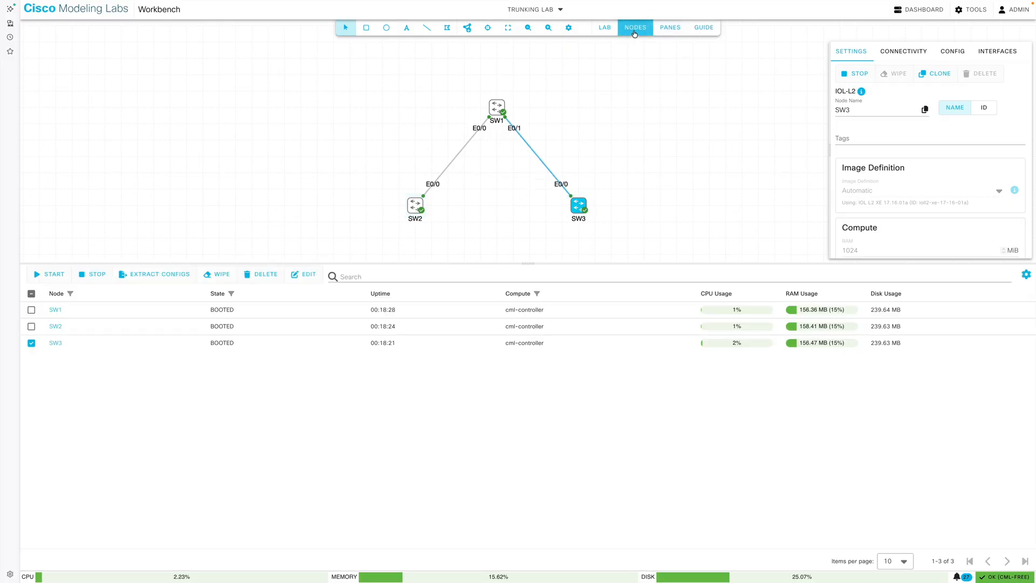
Select all three switches in the nodes table and extract their configs
{"action": "left_click", "coordinate": [31, 294]}
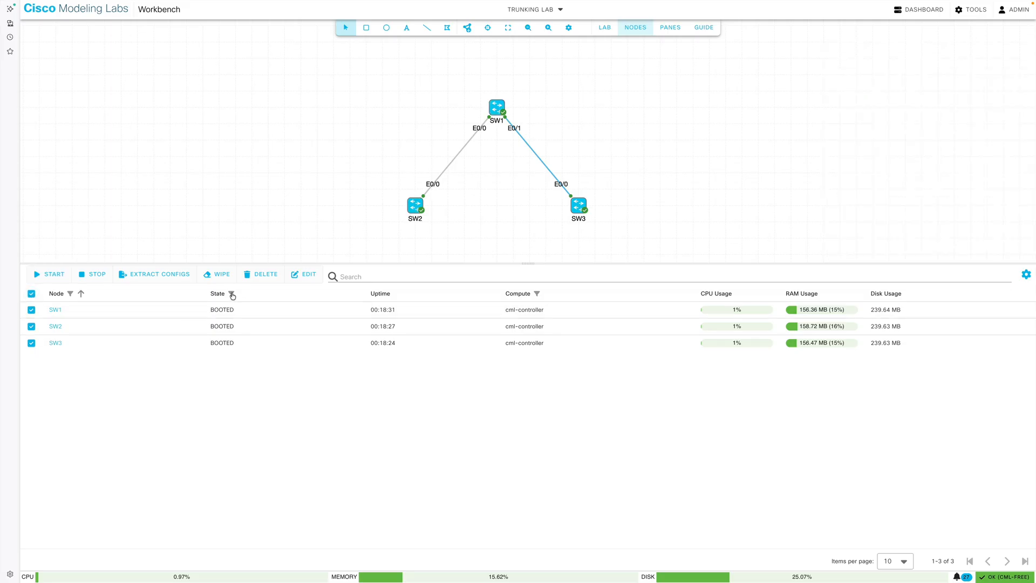
{"action": "left_click", "coordinate": [159, 273]}
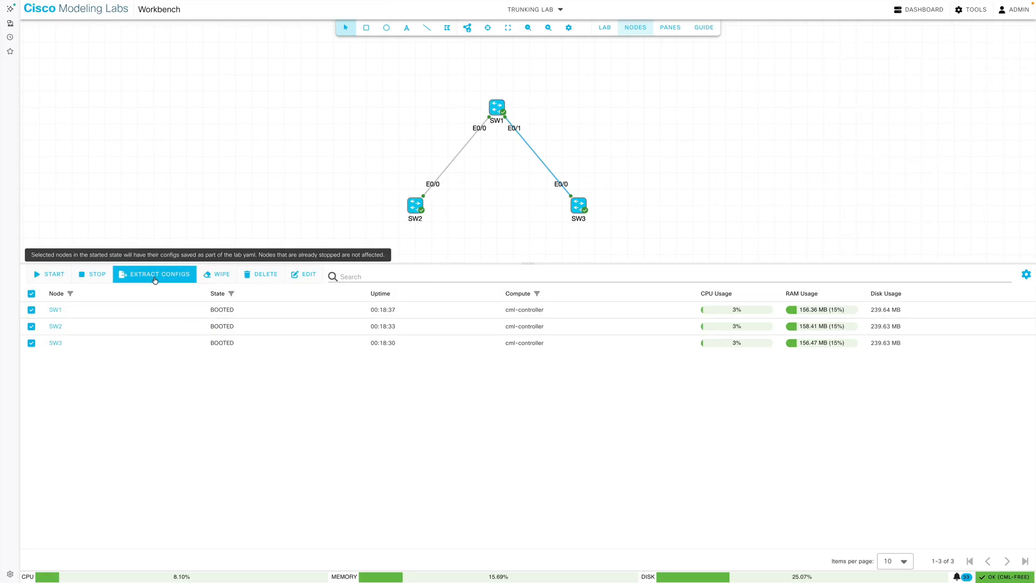
{"action": "left_click", "coordinate": [604, 27]}
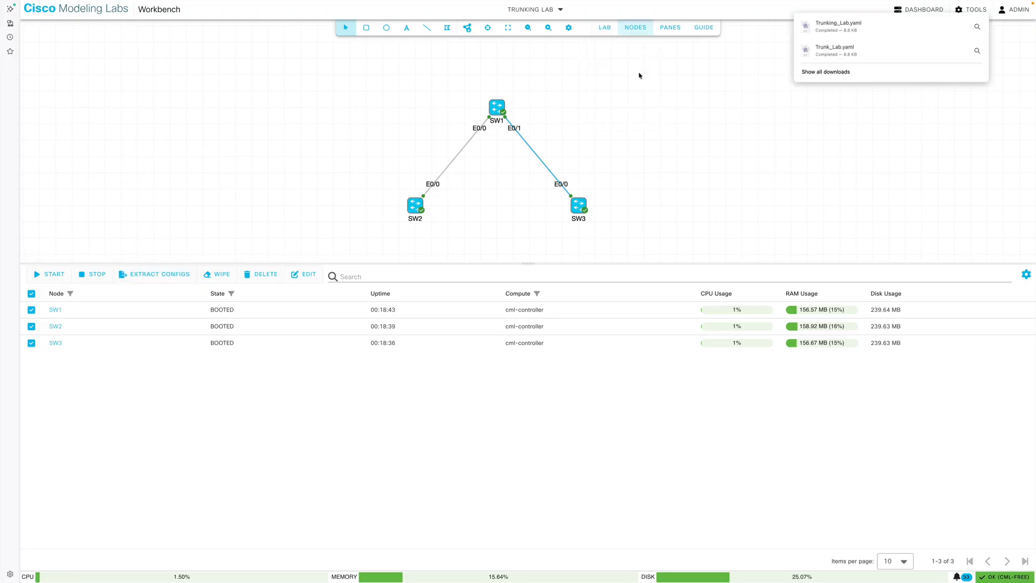
{"action": "mouse_move", "coordinate": [644, 78]}
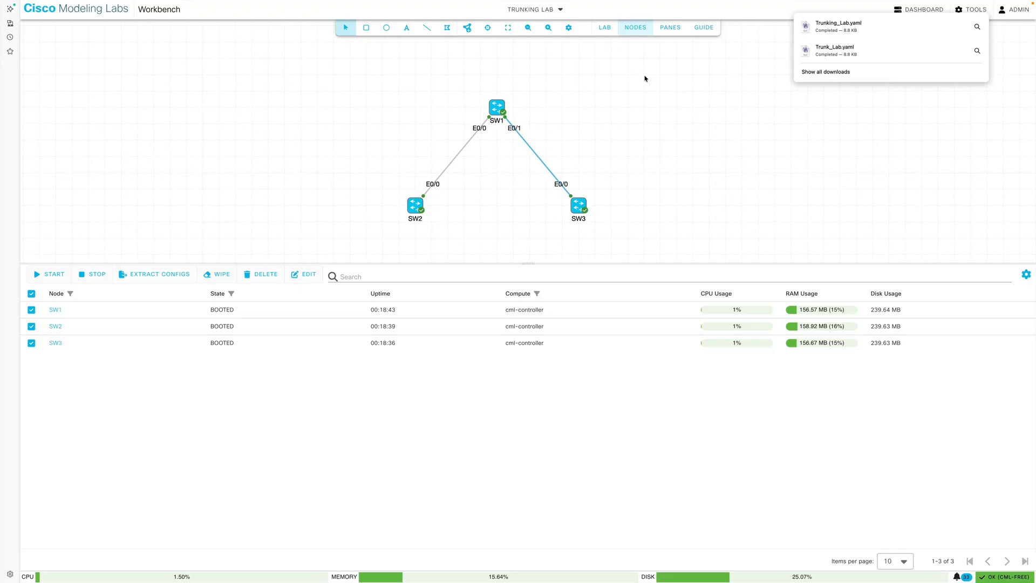